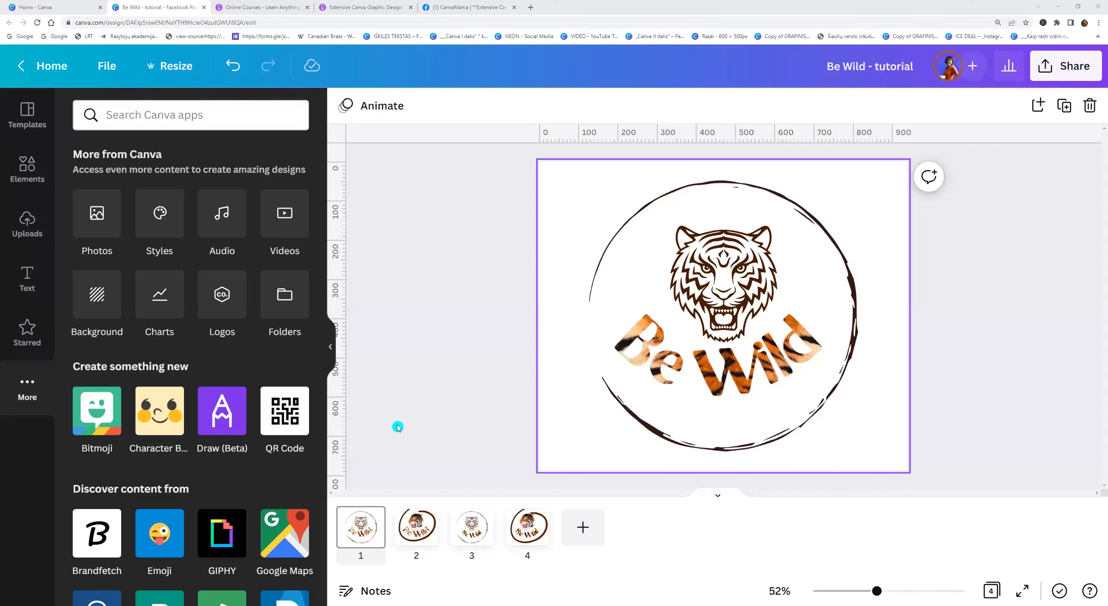
Step: Look through the four existing design pages, then return to the first
left_click(360, 527)
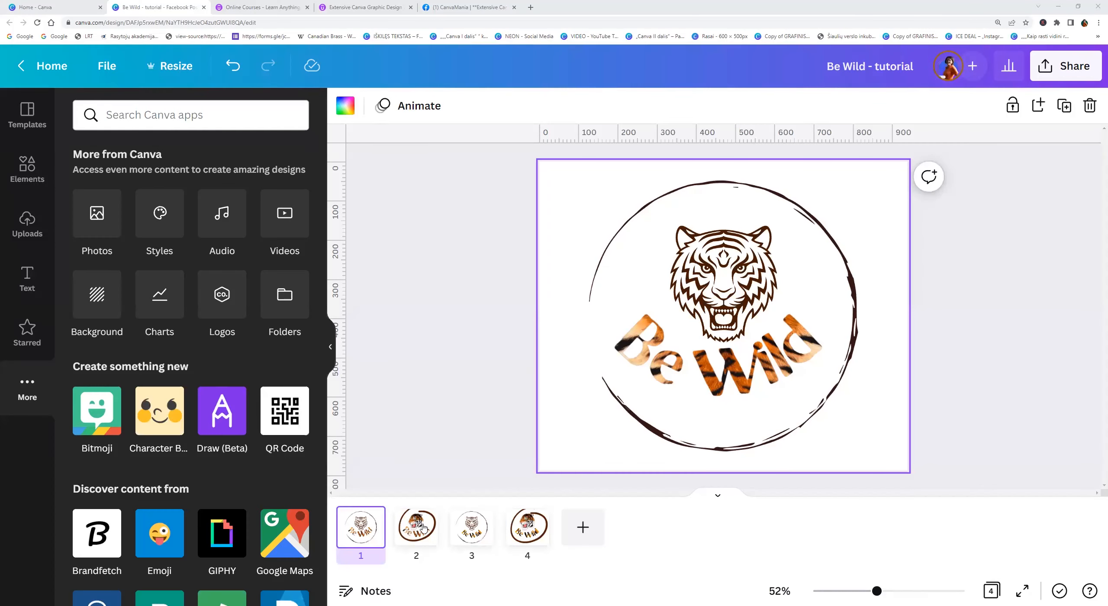
left_click(417, 527)
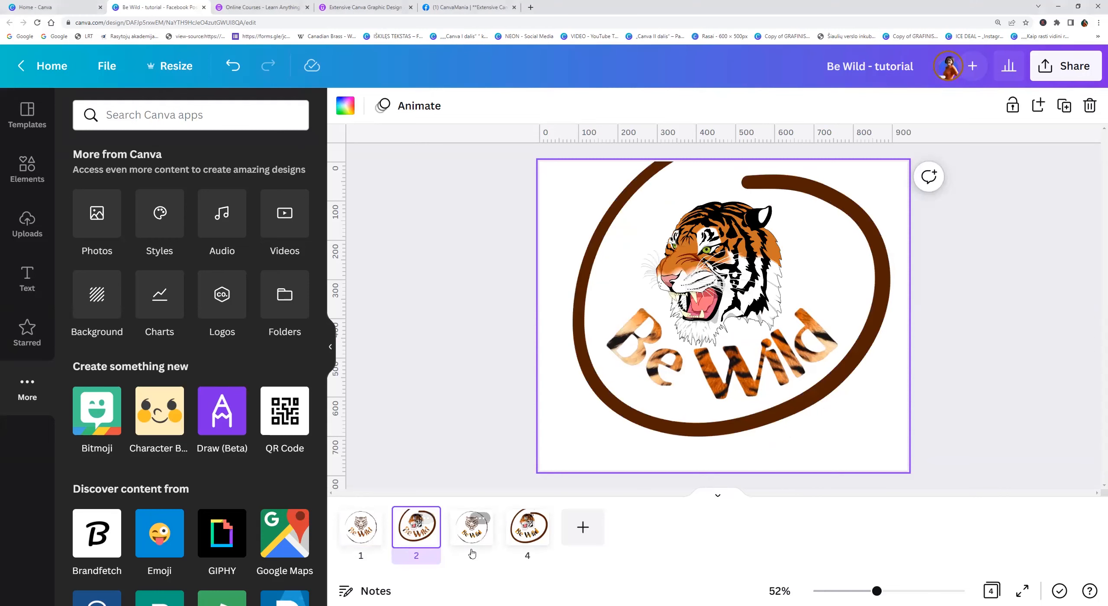
left_click(471, 527)
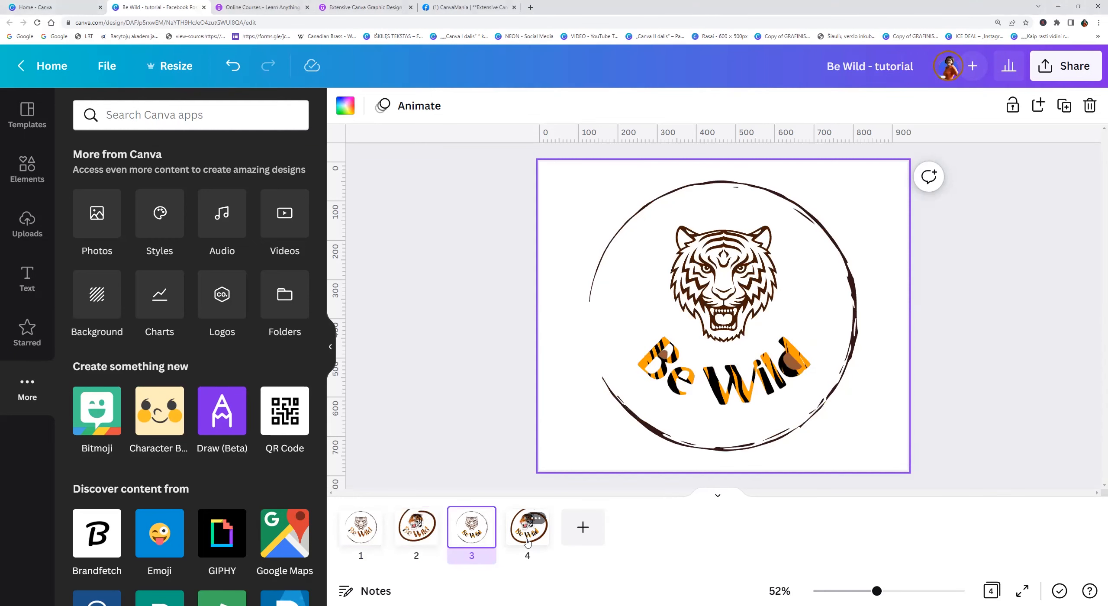
left_click(527, 527)
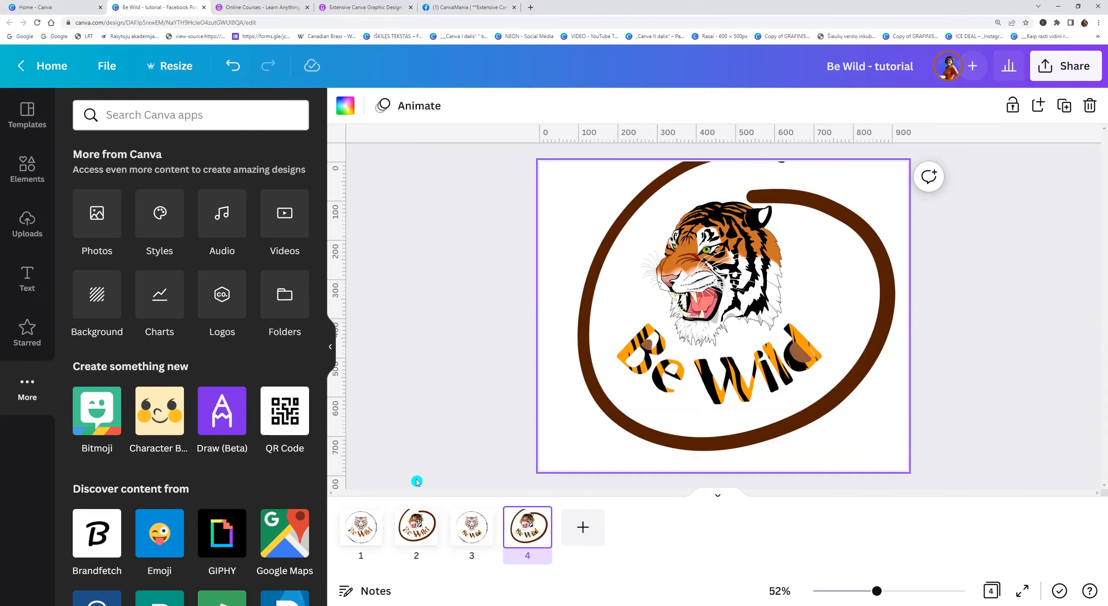
left_click(361, 526)
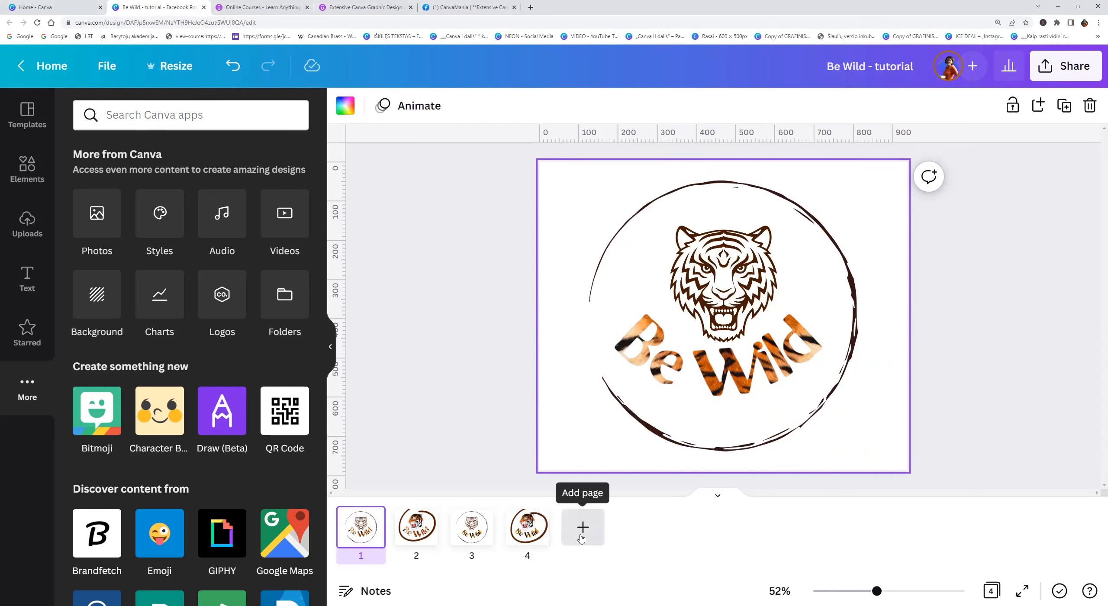
Step: Add a fifth blank page holding a large 'Be Wild' text box
left_click(582, 527)
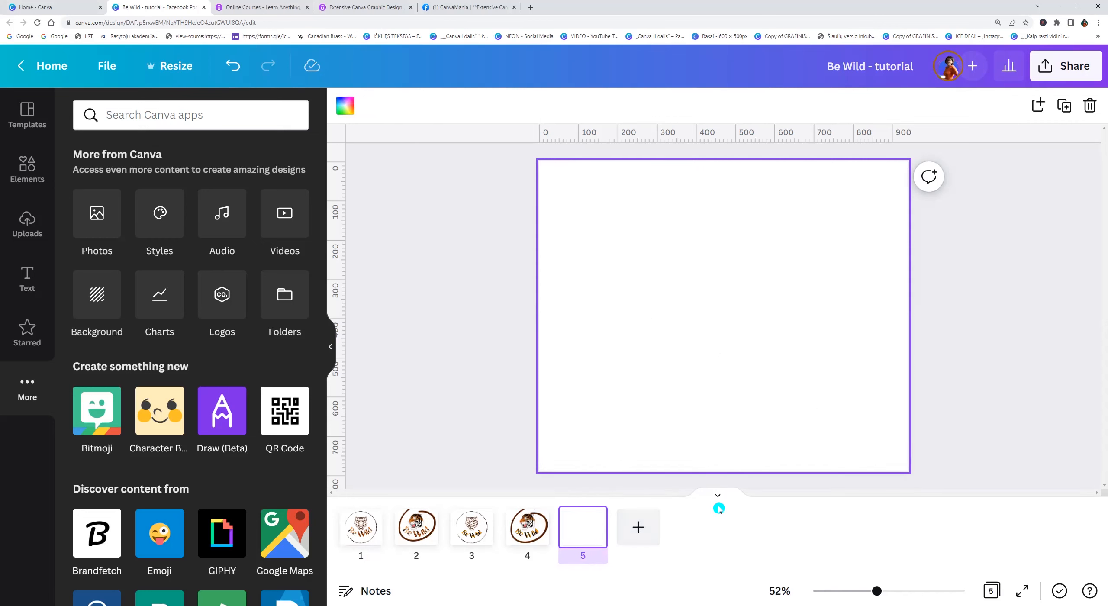
left_click(718, 495)
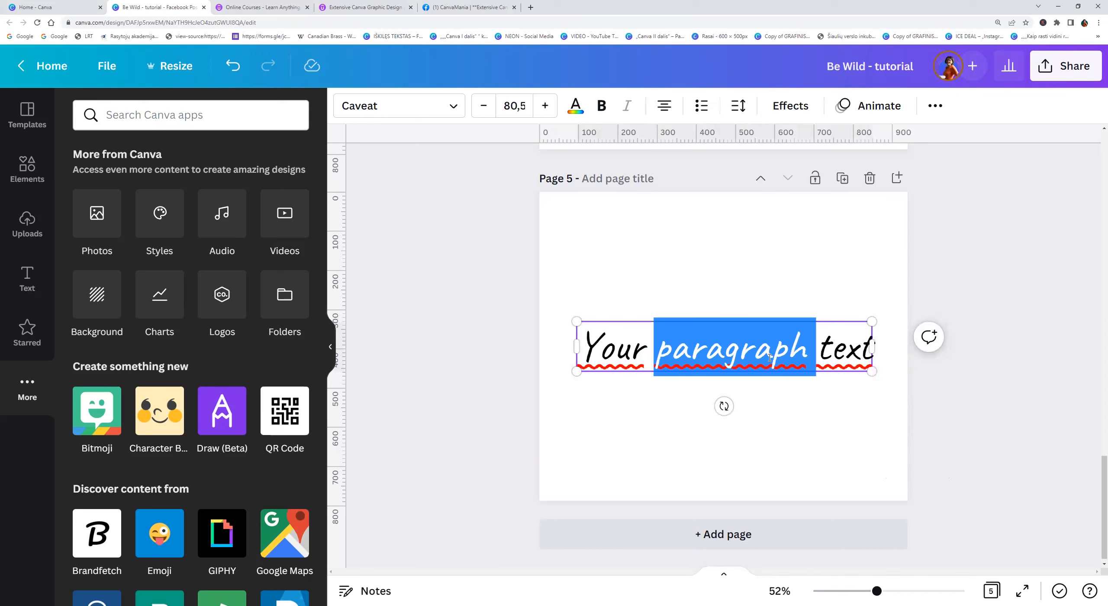
type("Be")
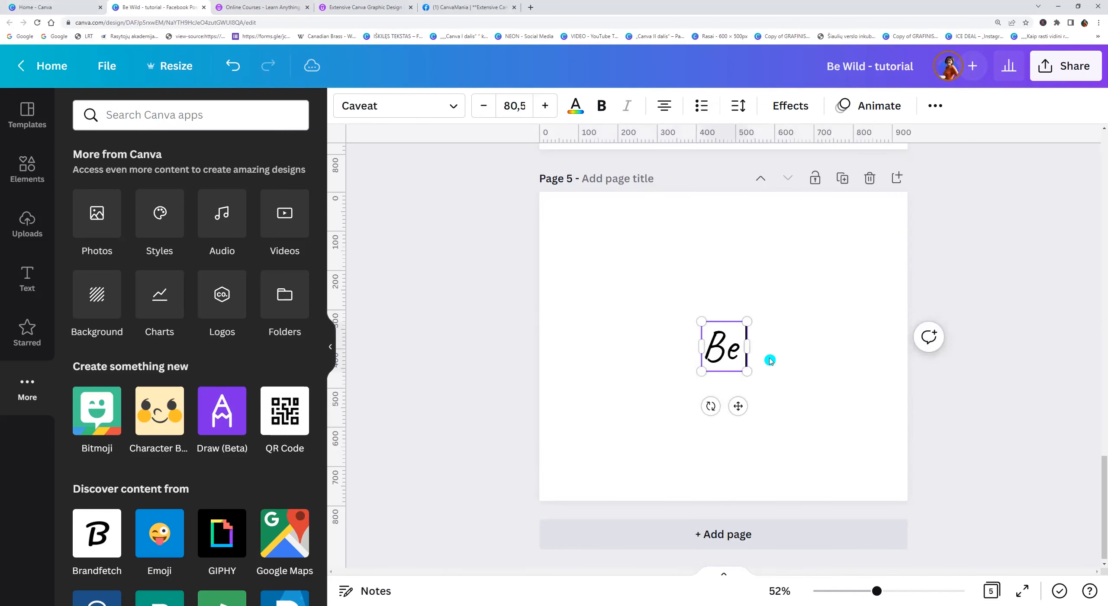
type("Wild")
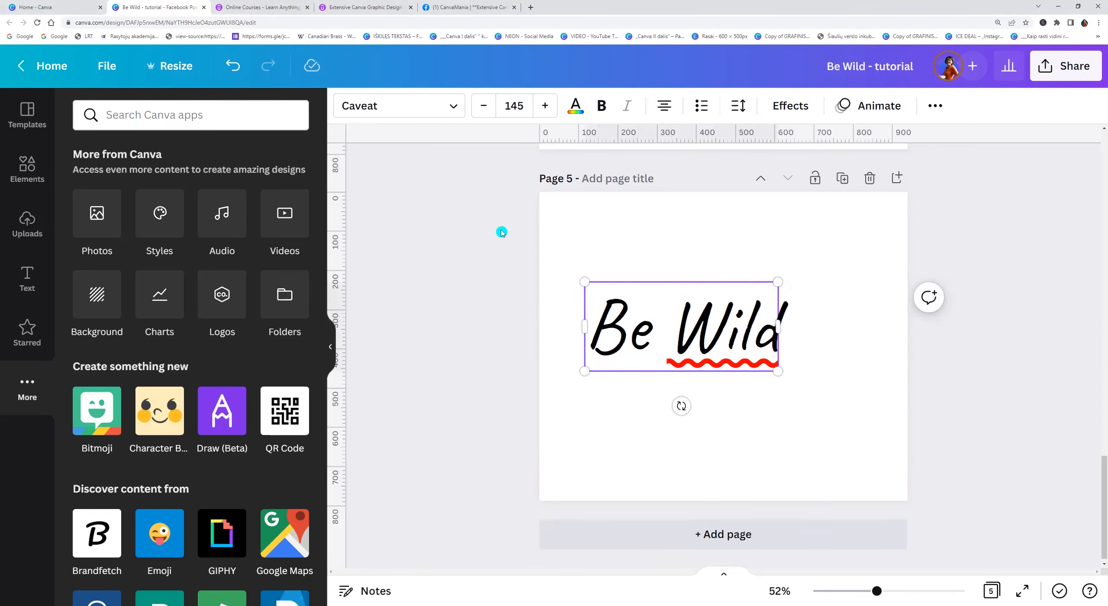
left_click(398, 105)
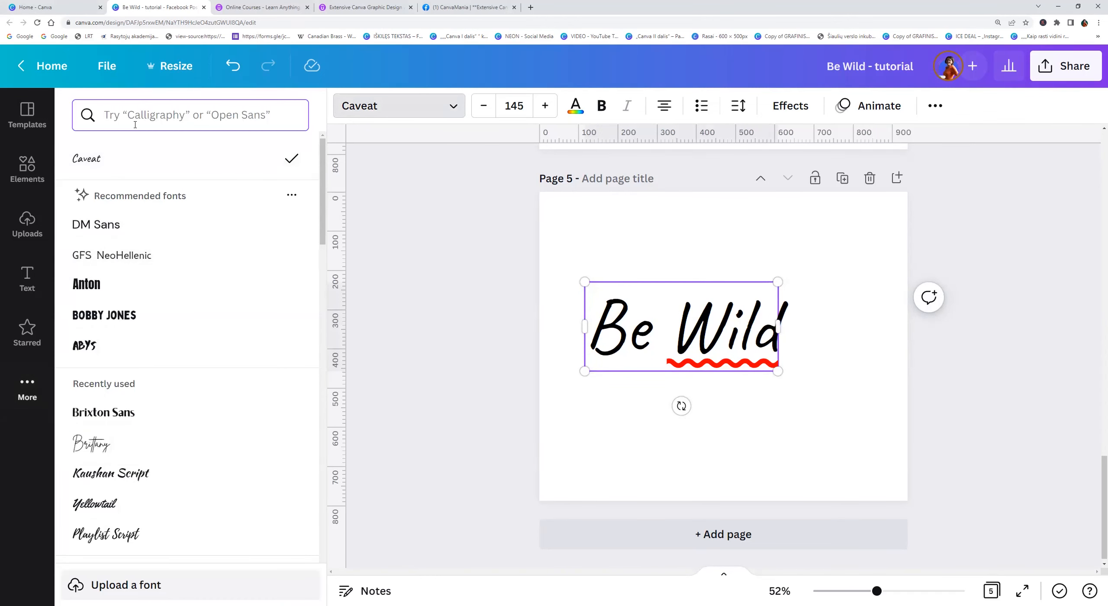
Step: Search the fonts for 'brixt' and apply Brixton Sans to the text
type("b")
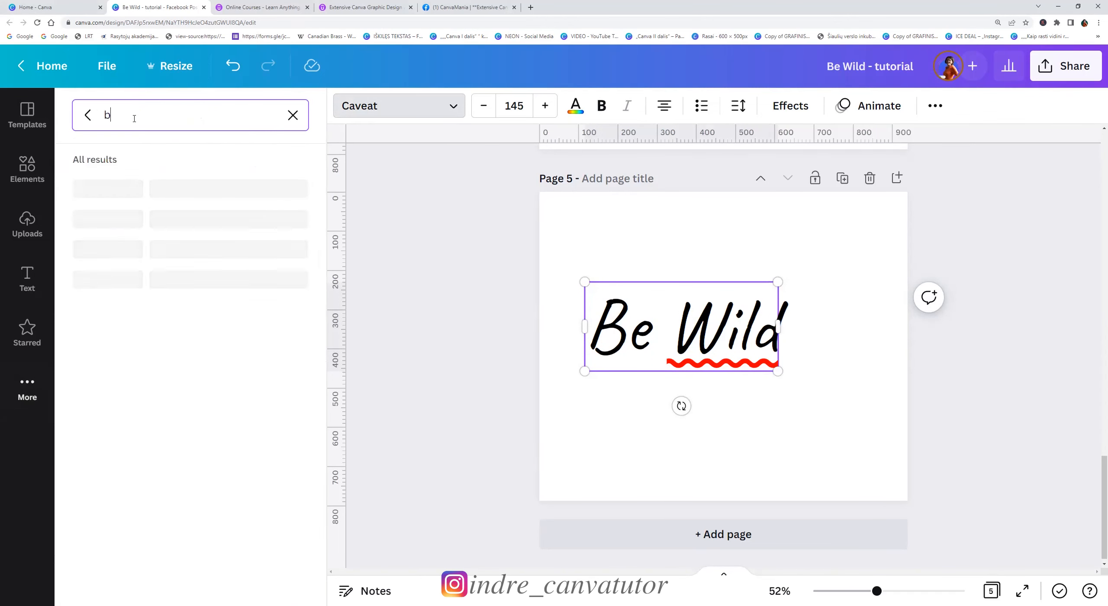
type("rixt")
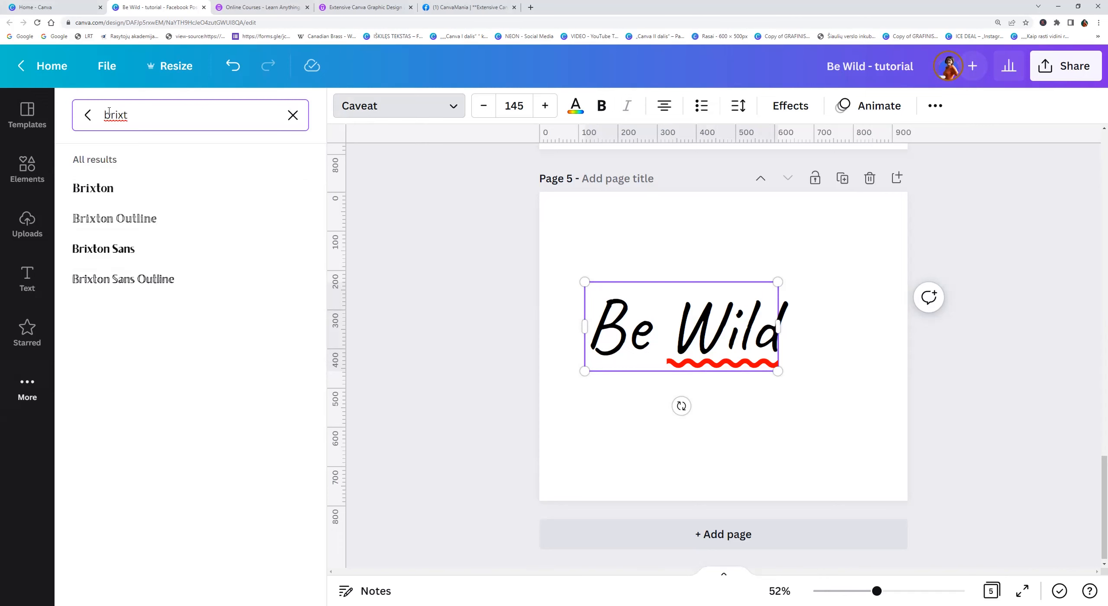
left_click(103, 249)
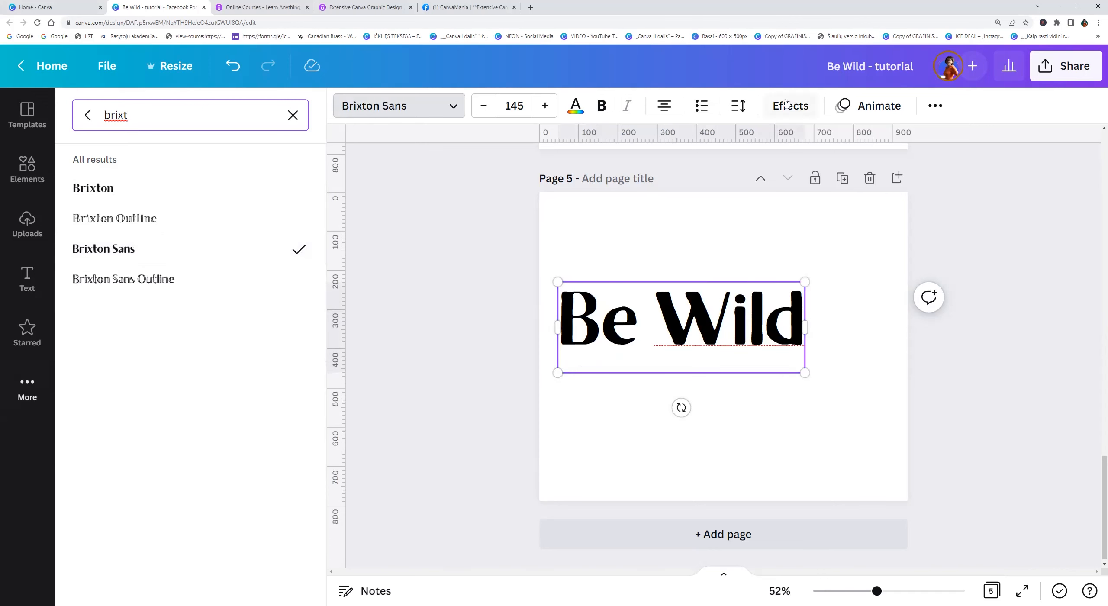
Step: Apply a gentle Curve effect to 'Be Wild' and colour it white
left_click(790, 106)
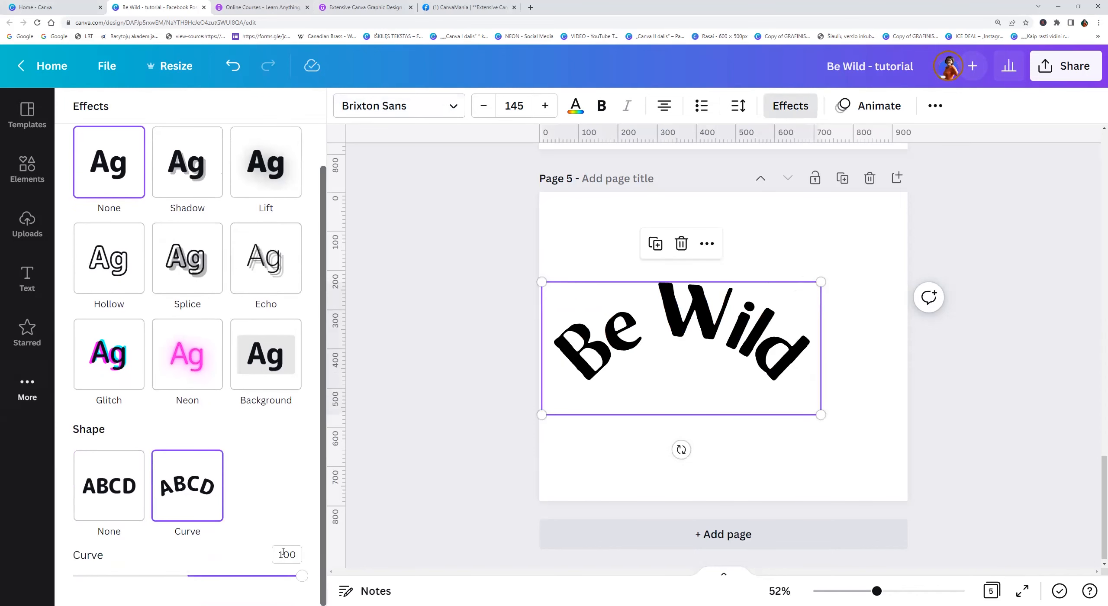
left_click_drag(302, 576, 159, 575)
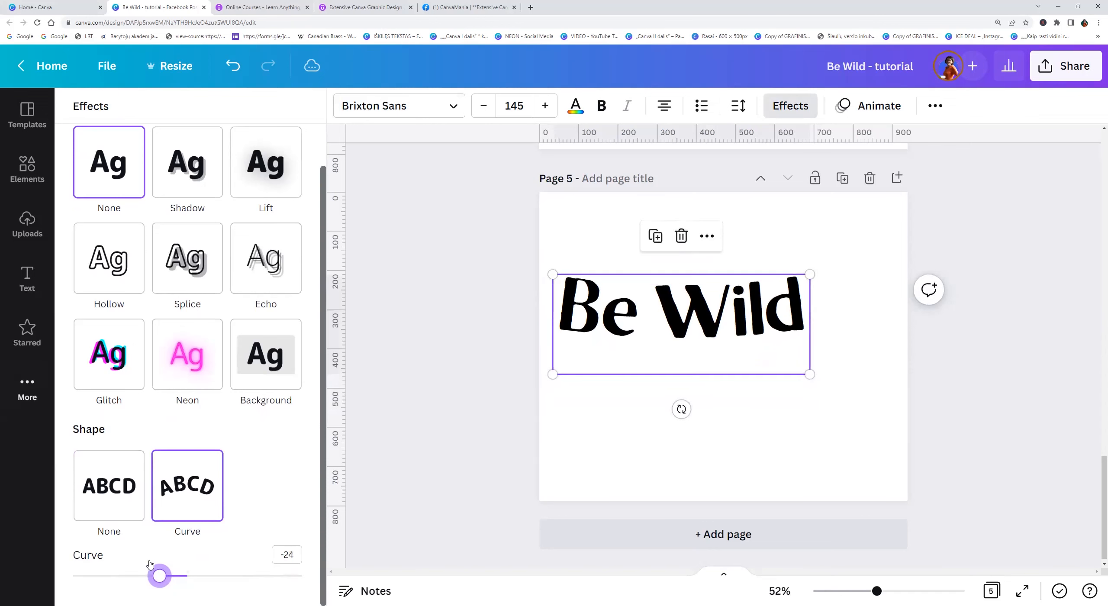
left_click_drag(158, 574, 72, 575)
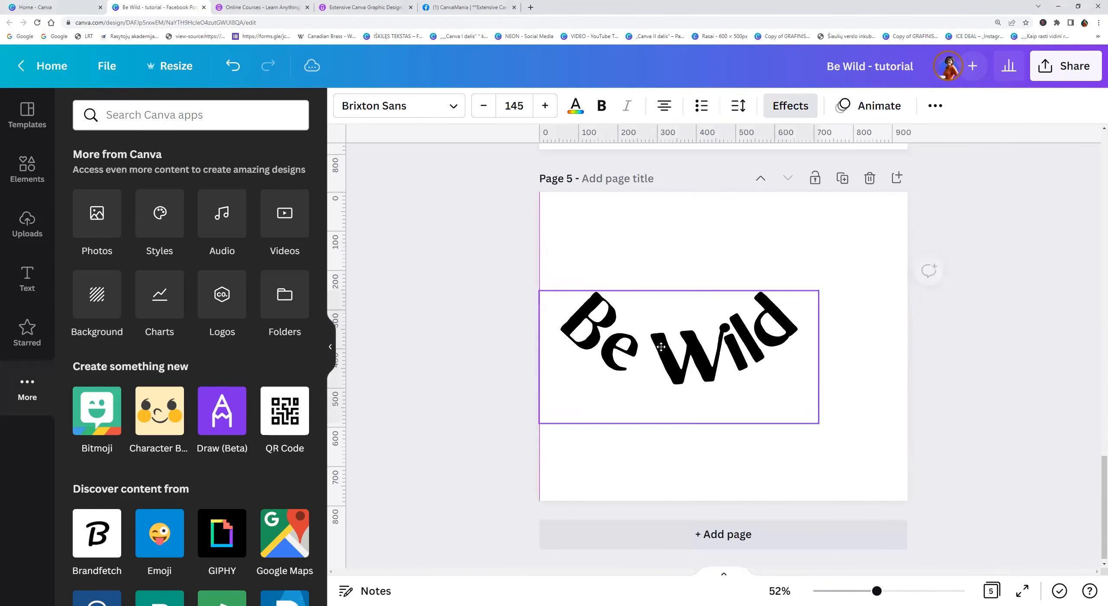
left_click(661, 347)
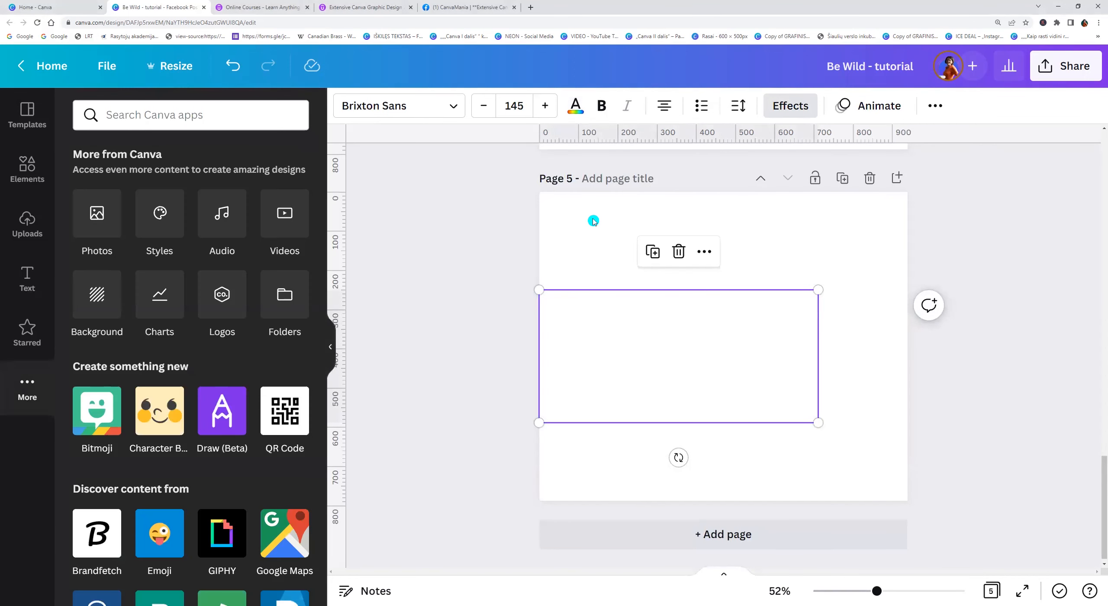
Step: Set the fifth page background to Cobalt blue #004aad
left_click(574, 229)
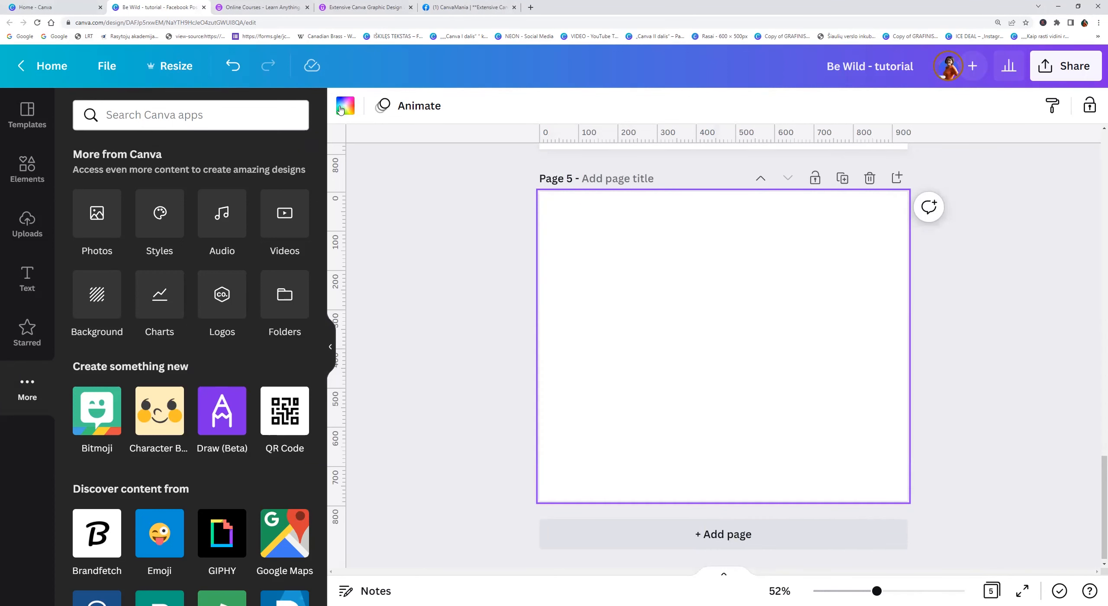
left_click(345, 106)
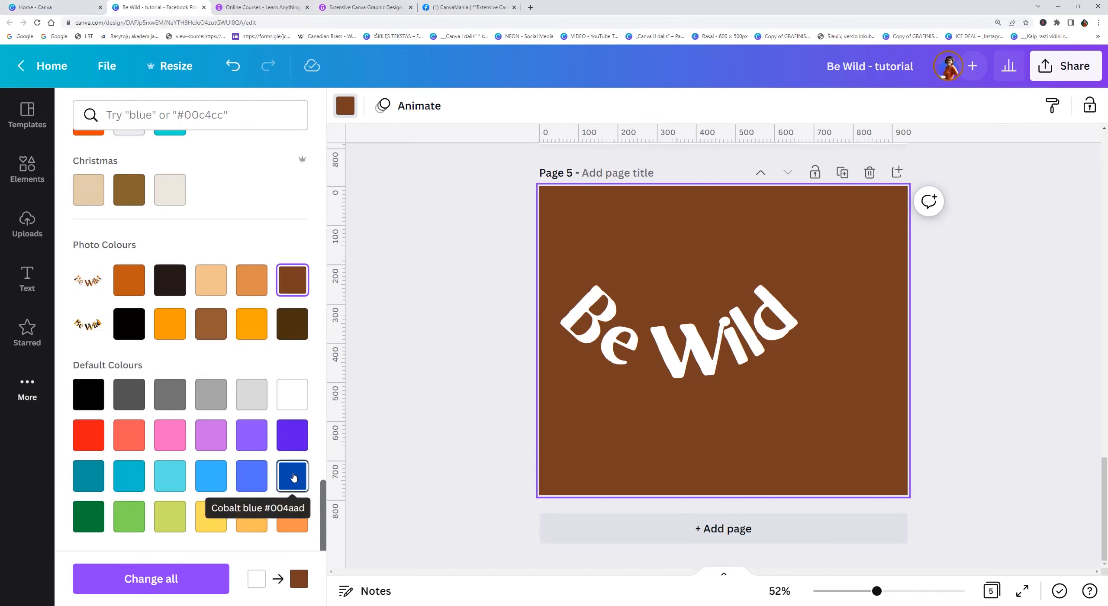
left_click(291, 476)
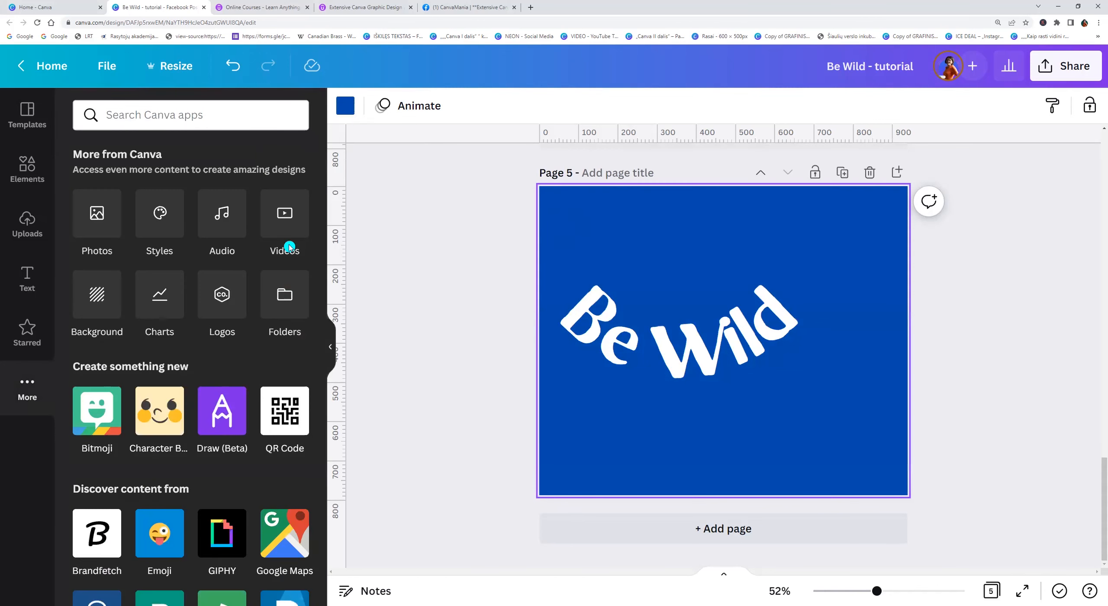
type("tiger leather")
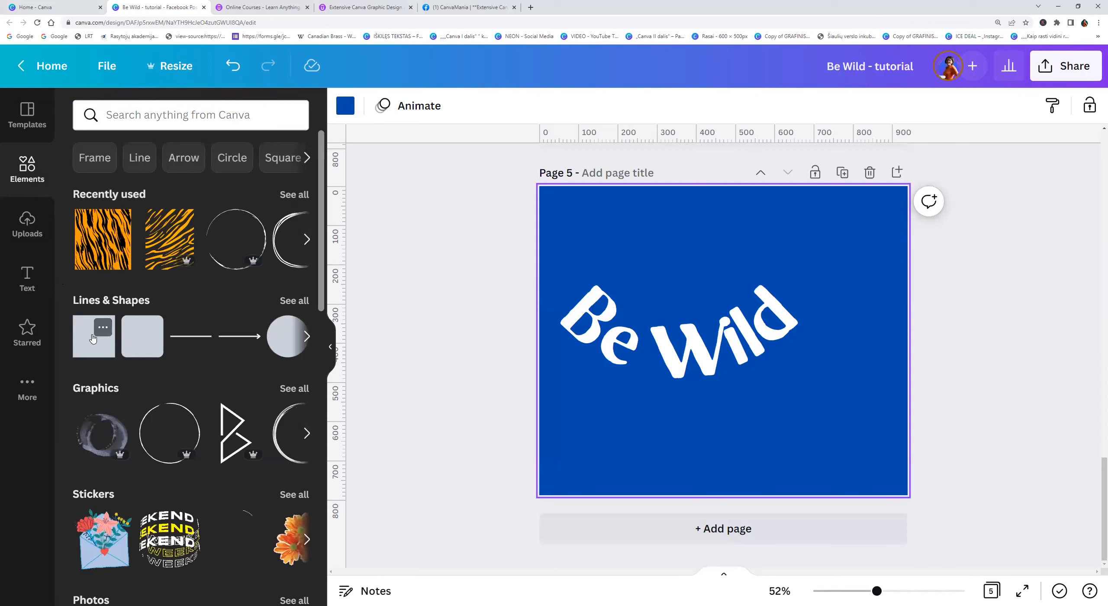
Step: Add a white square and duplicate it so the blue text block sits on white
left_click(103, 327)
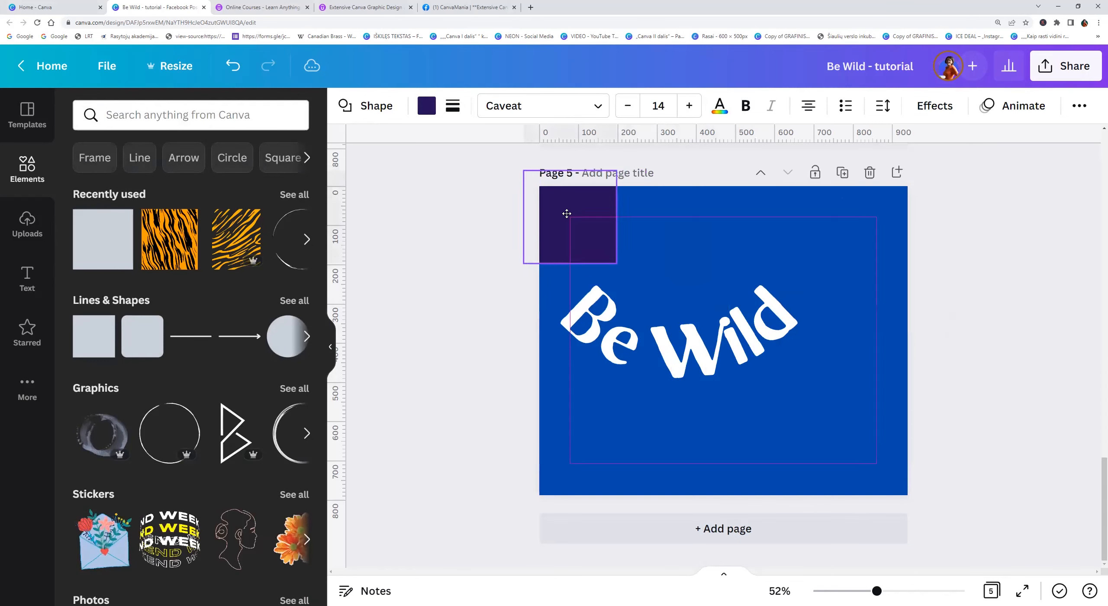
left_click(426, 105)
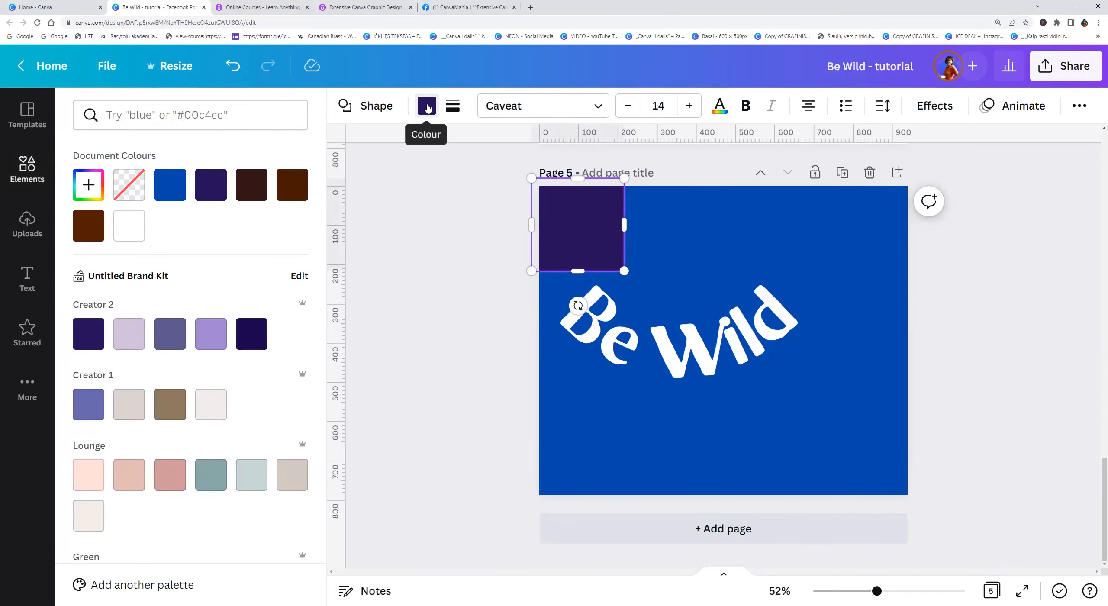
left_click(129, 226)
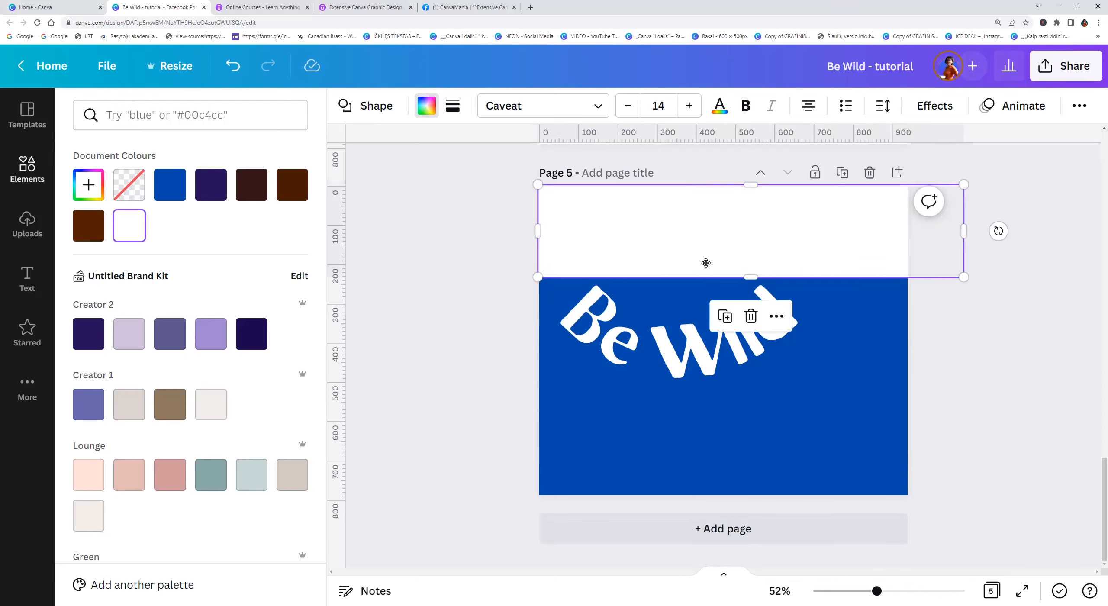
key("ctrl+d")
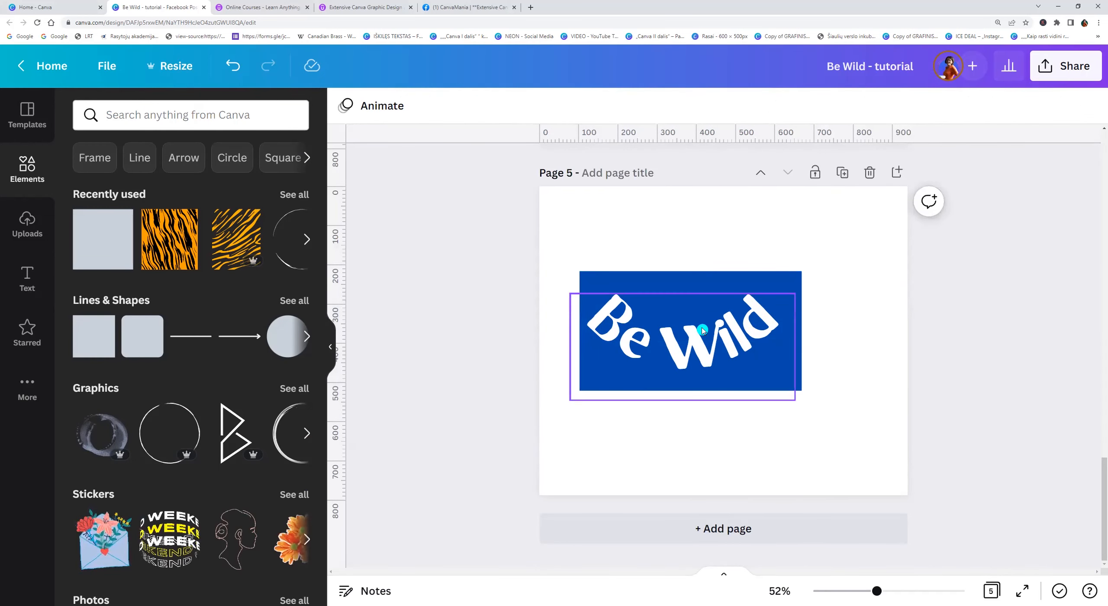
mouse_move(769, 284)
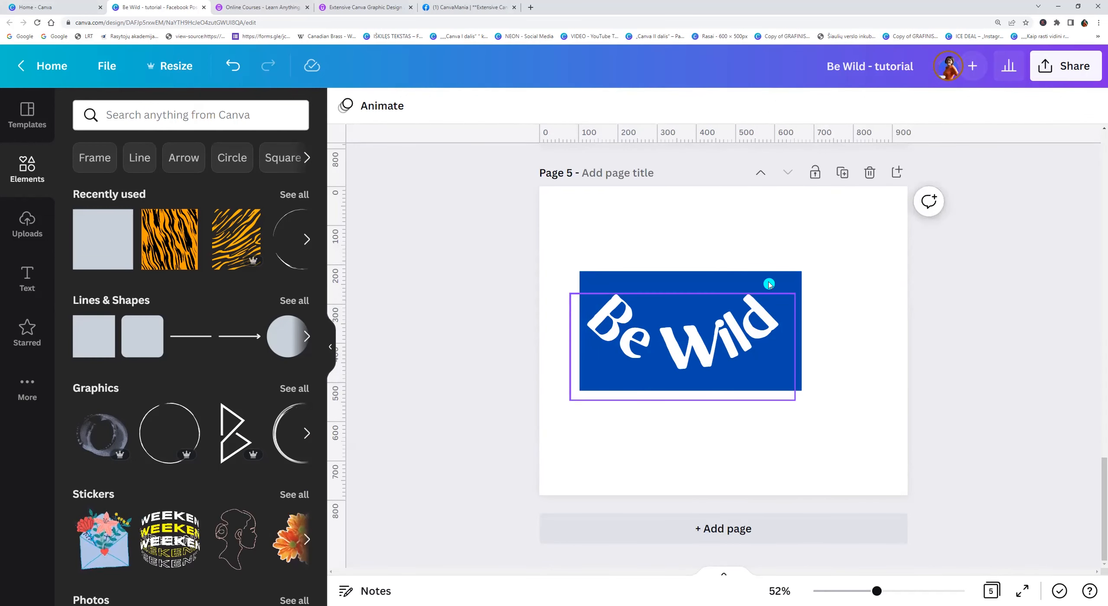
Step: Download only the current page 5 as a PNG
left_click(1066, 66)
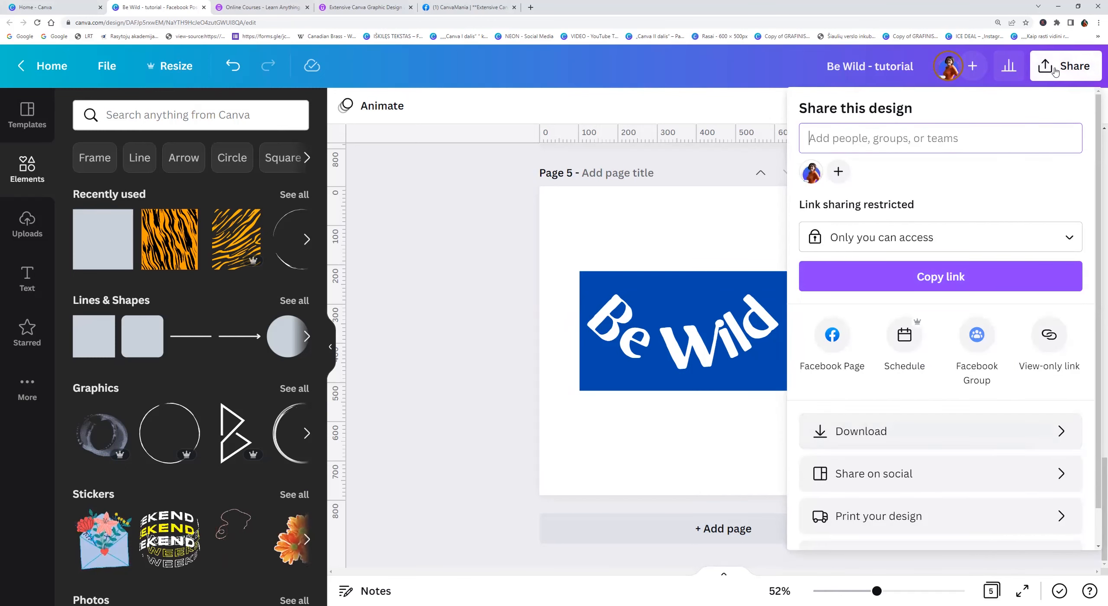
left_click(861, 431)
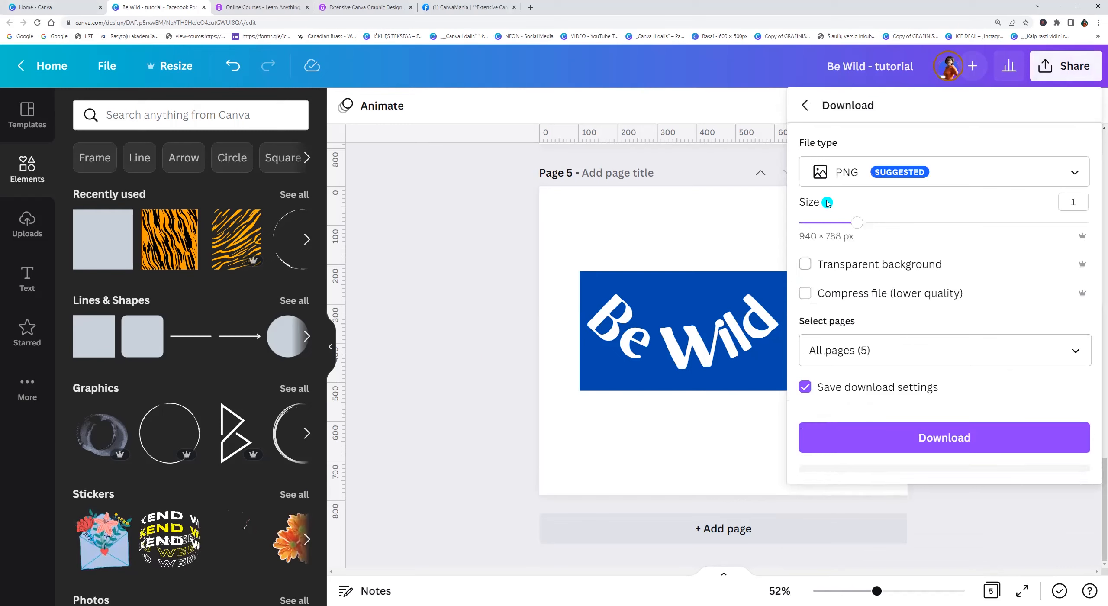
left_click(945, 349)
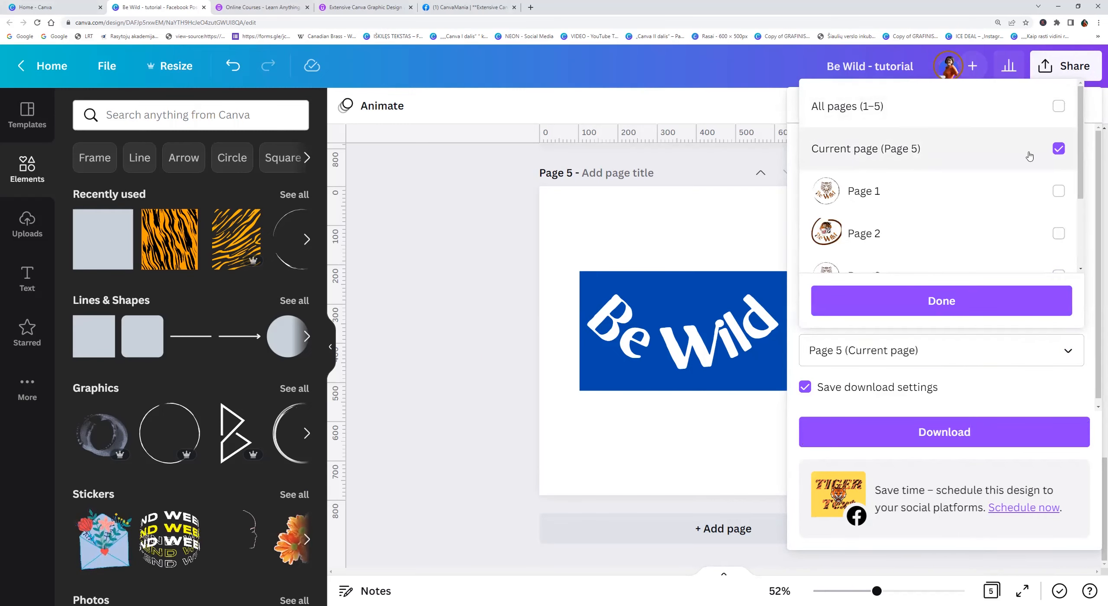
left_click(944, 432)
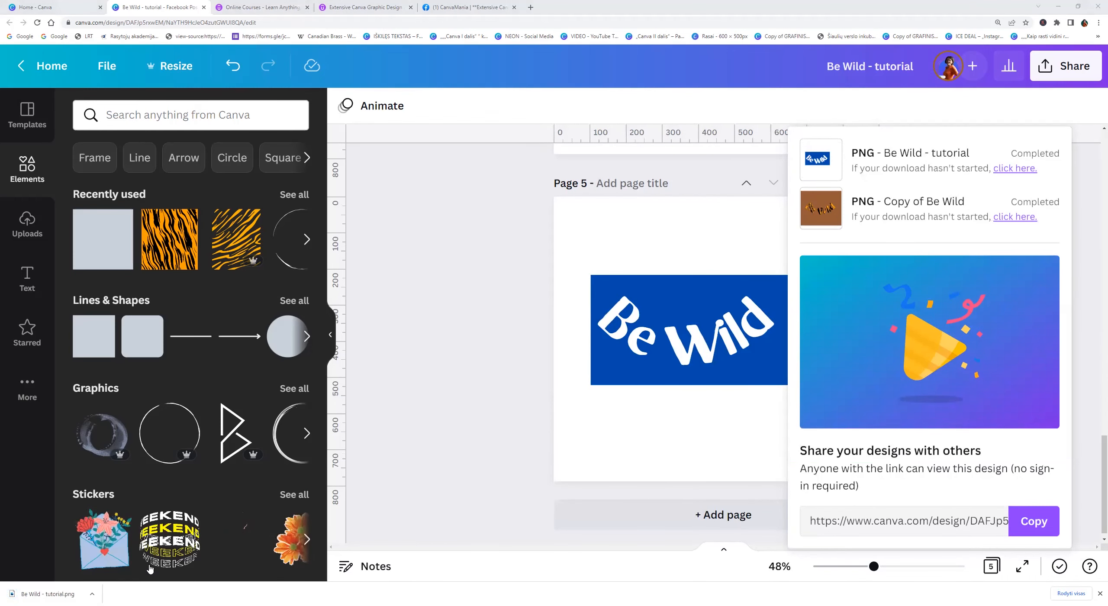
Step: Put the uploaded Be Wild PNG on page 6, enlarge it, and crop off the white margins
left_click(27, 225)
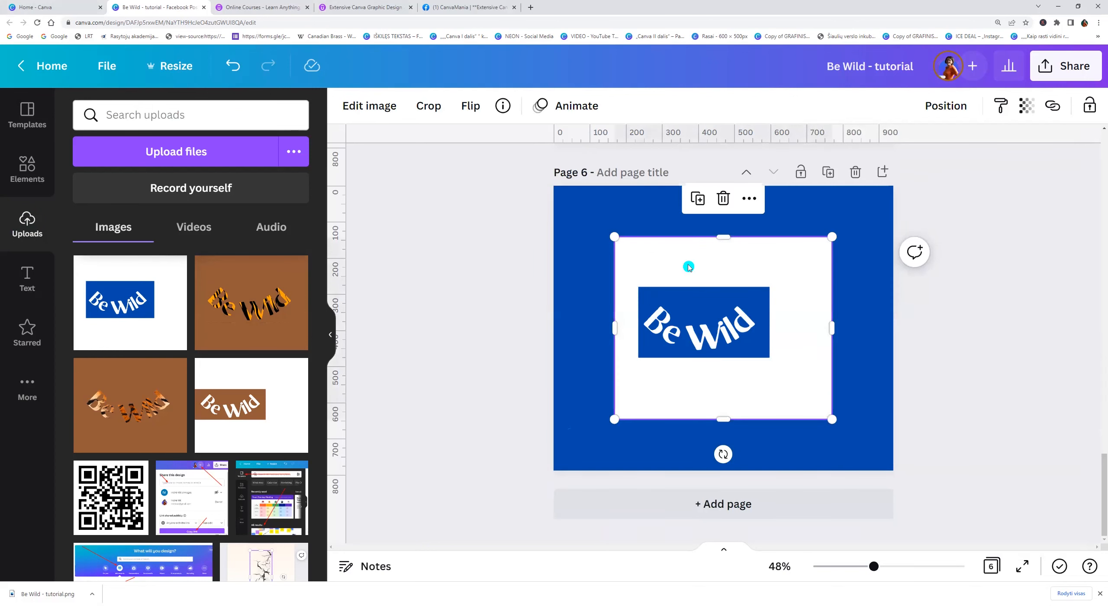
left_click(369, 105)
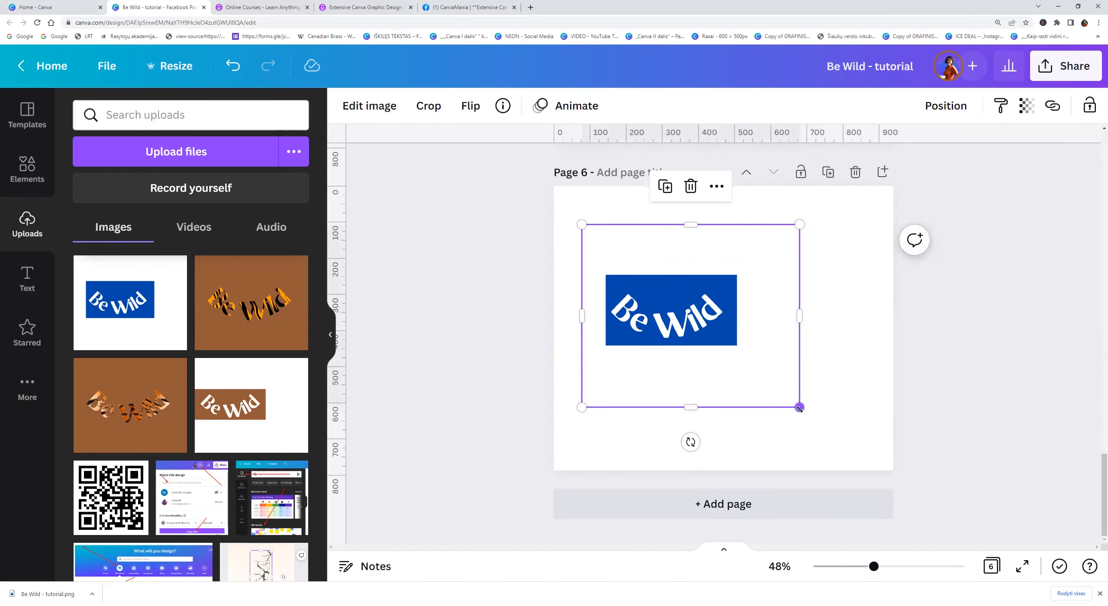
left_click_drag(799, 407, 919, 506)
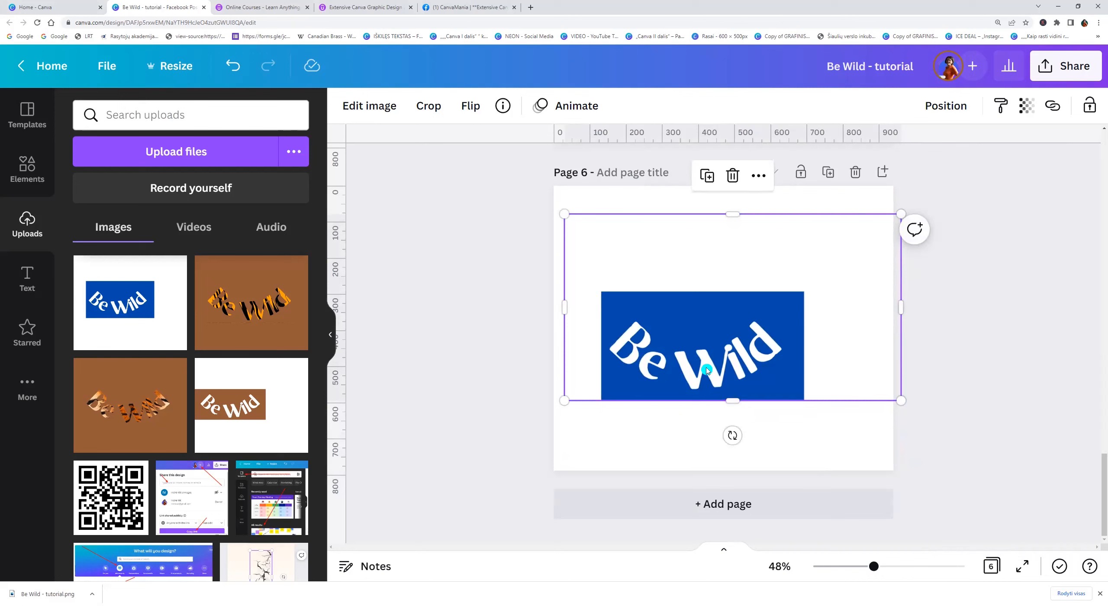
mouse_move(740, 366)
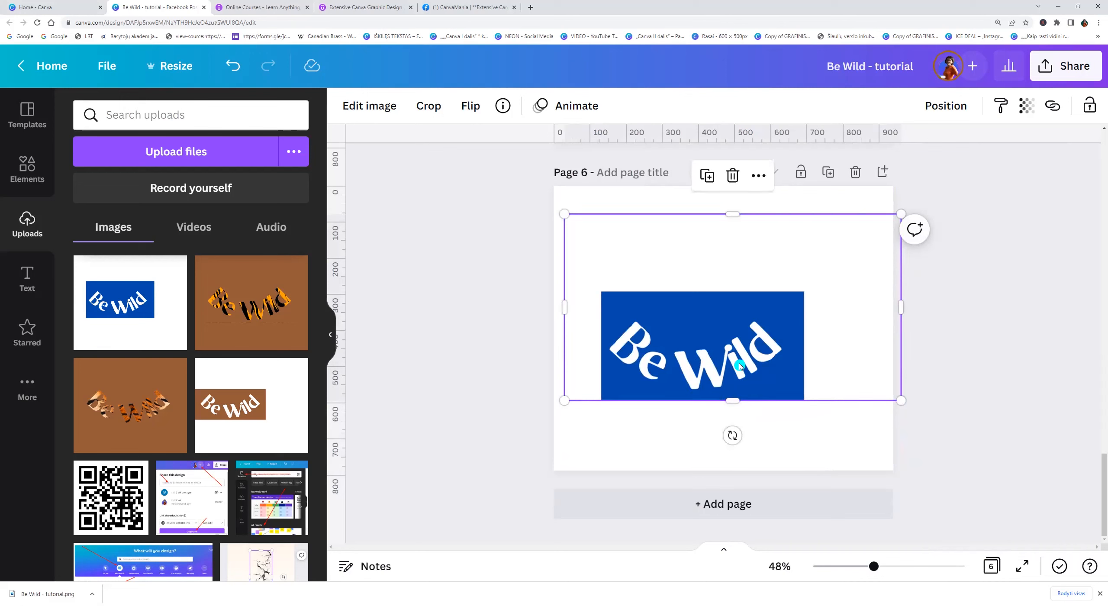
left_click_drag(732, 214, 732, 290)
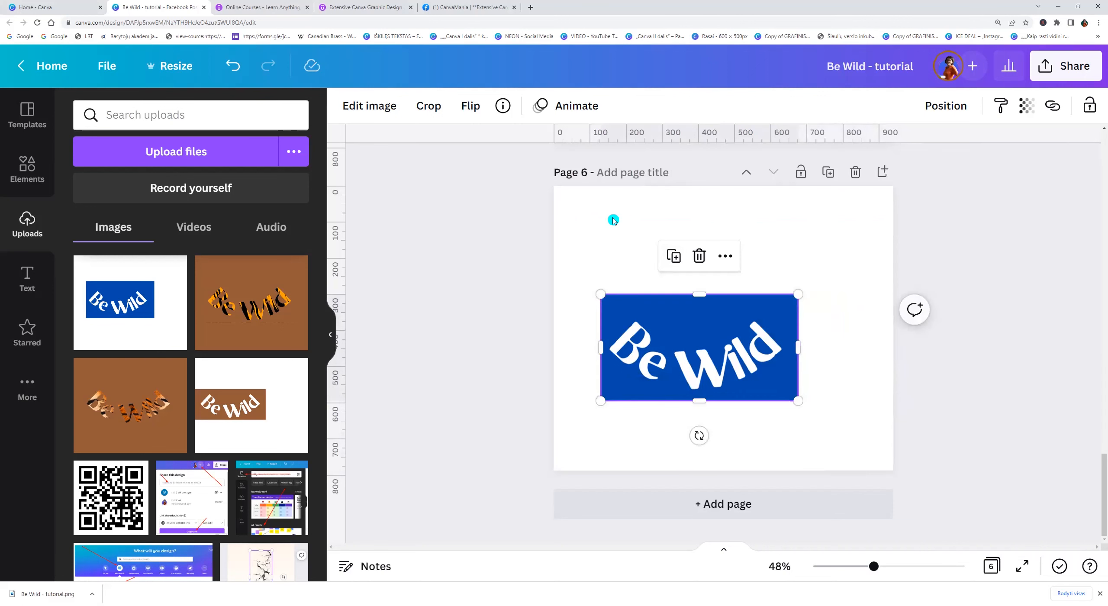
left_click(579, 245)
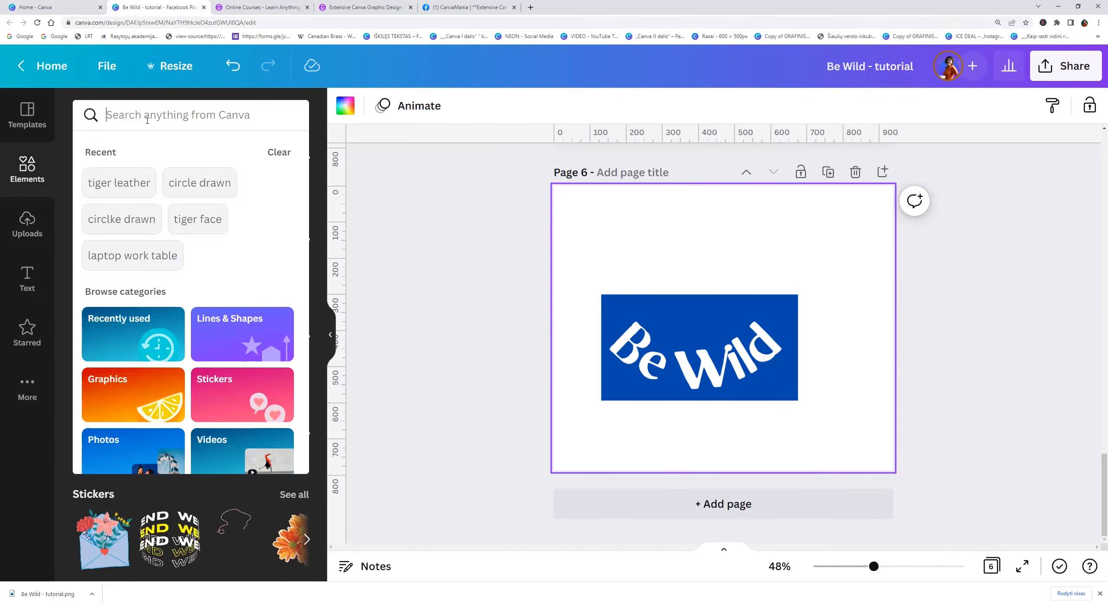
Step: Search Photos for 'tiger leather' and browse the striped fur results
type("tiger leather")
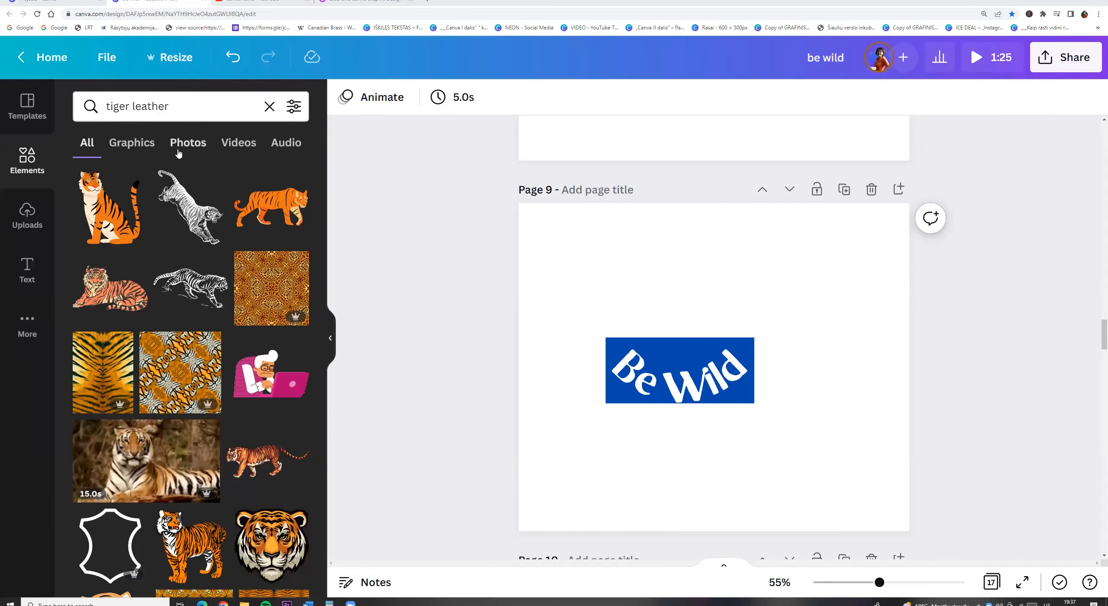
left_click(188, 142)
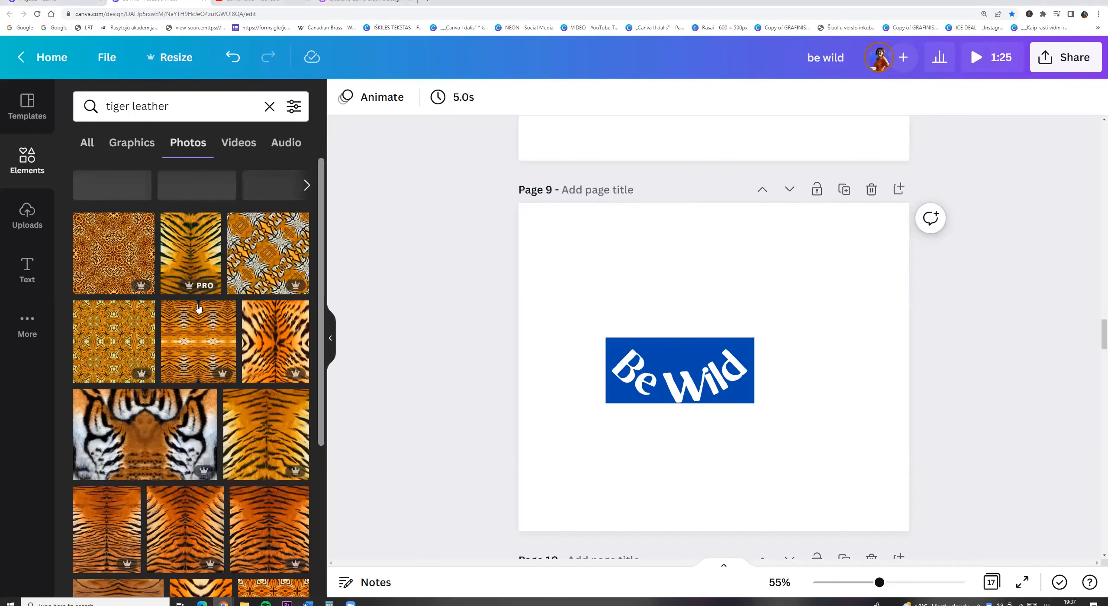
scroll("down", 3)
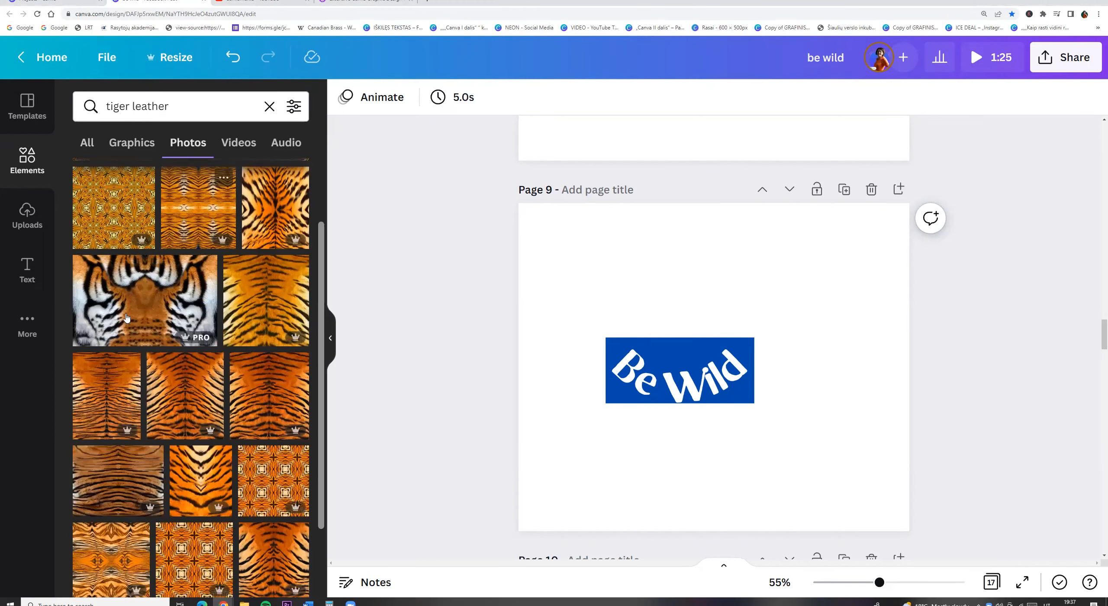
scroll("down", 3)
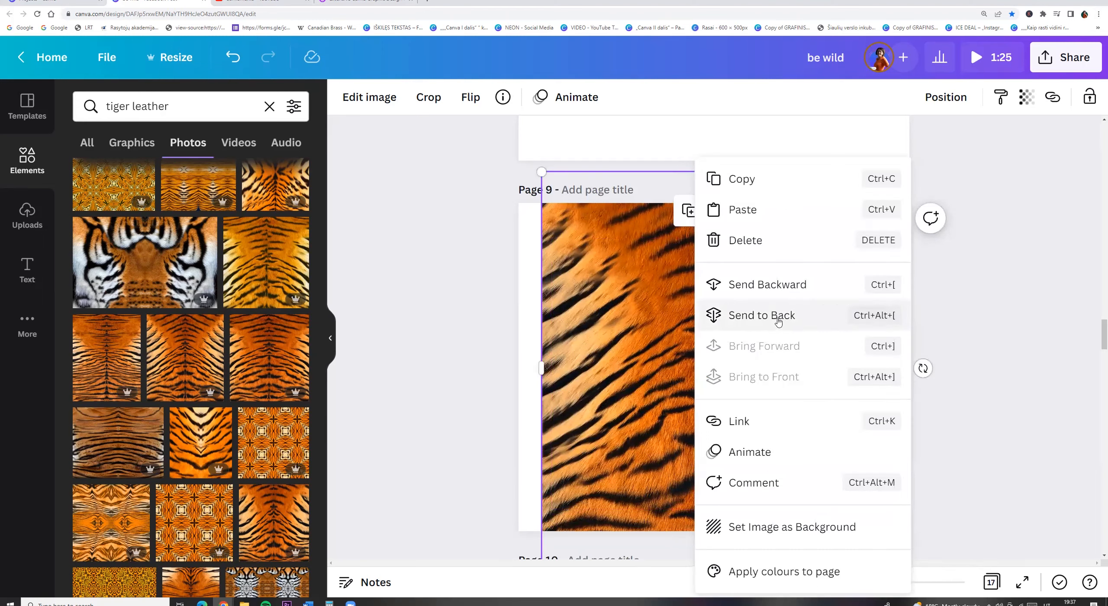
Step: Send the tiger fur photo to back and stretch the Be Wild image across the page
left_click(761, 315)
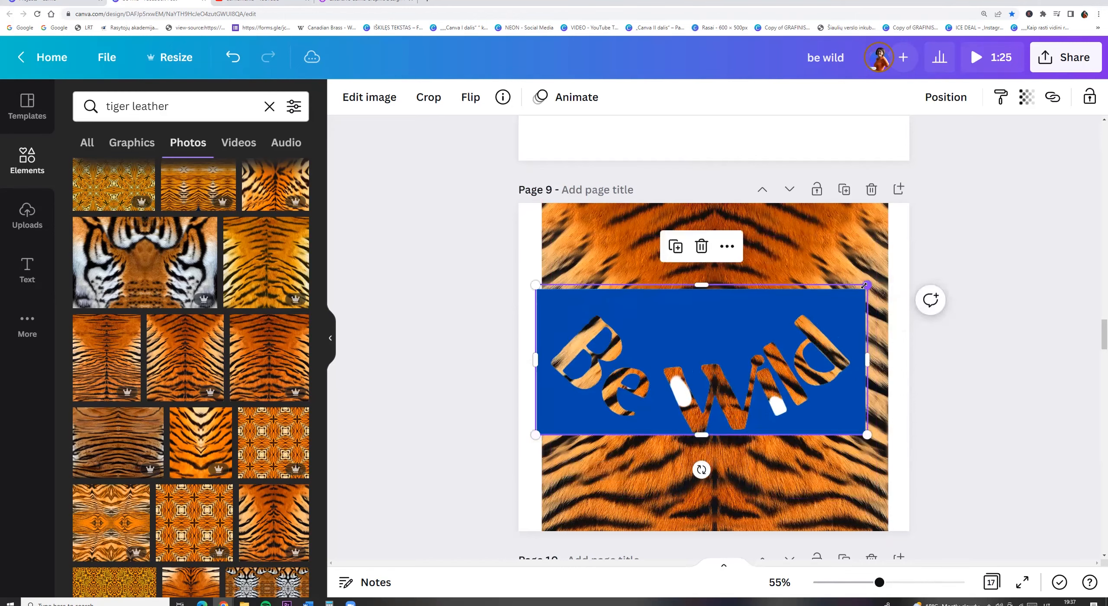
left_click_drag(867, 285, 892, 274)
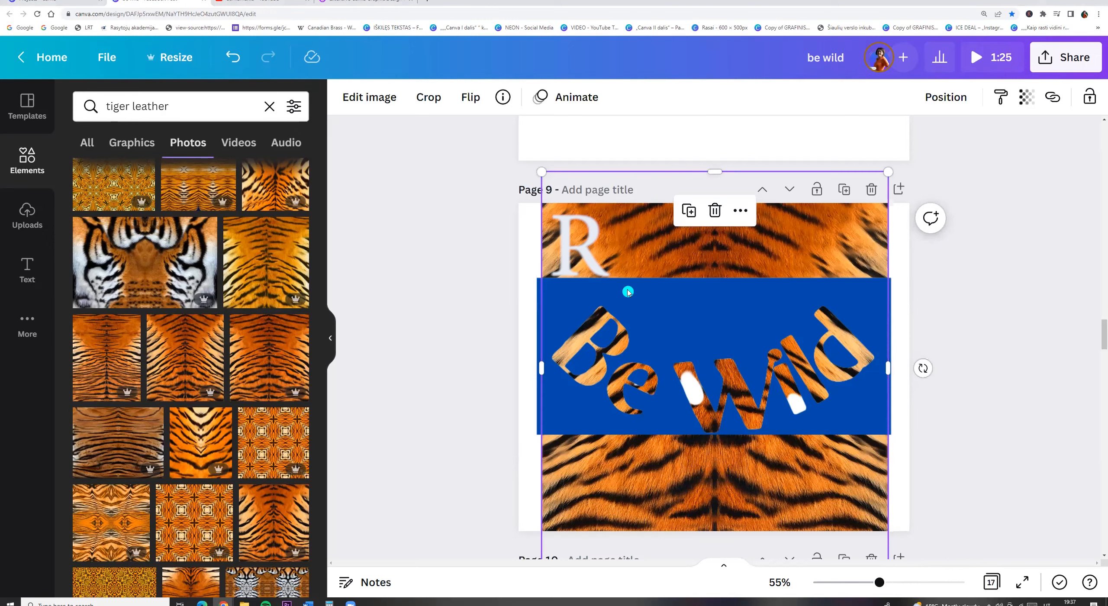
left_click(580, 247)
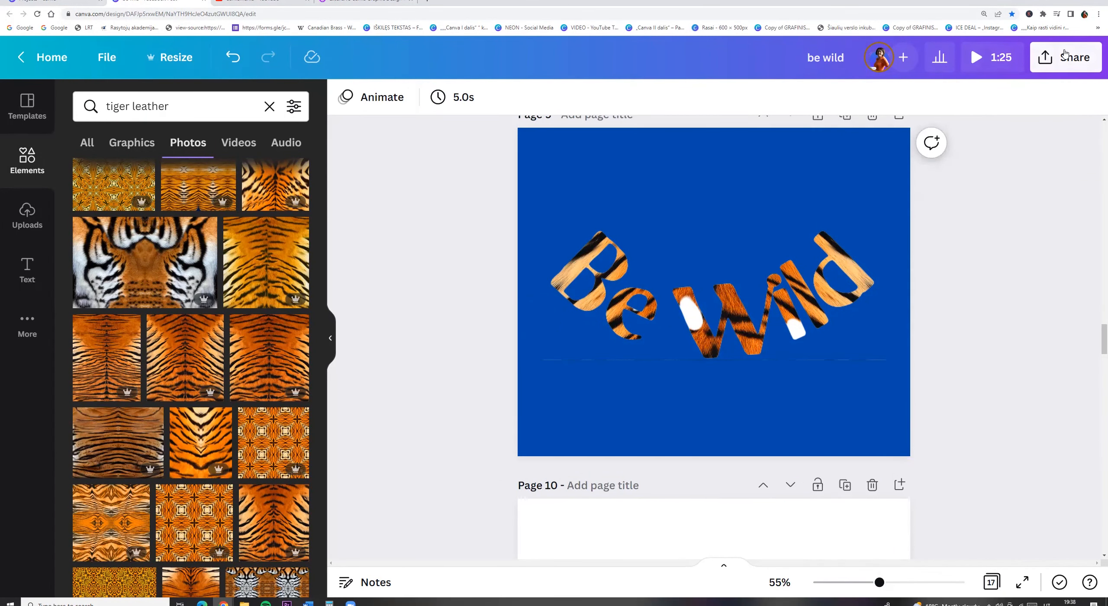
Step: Download only the current page 9 as a PNG
left_click(1069, 57)
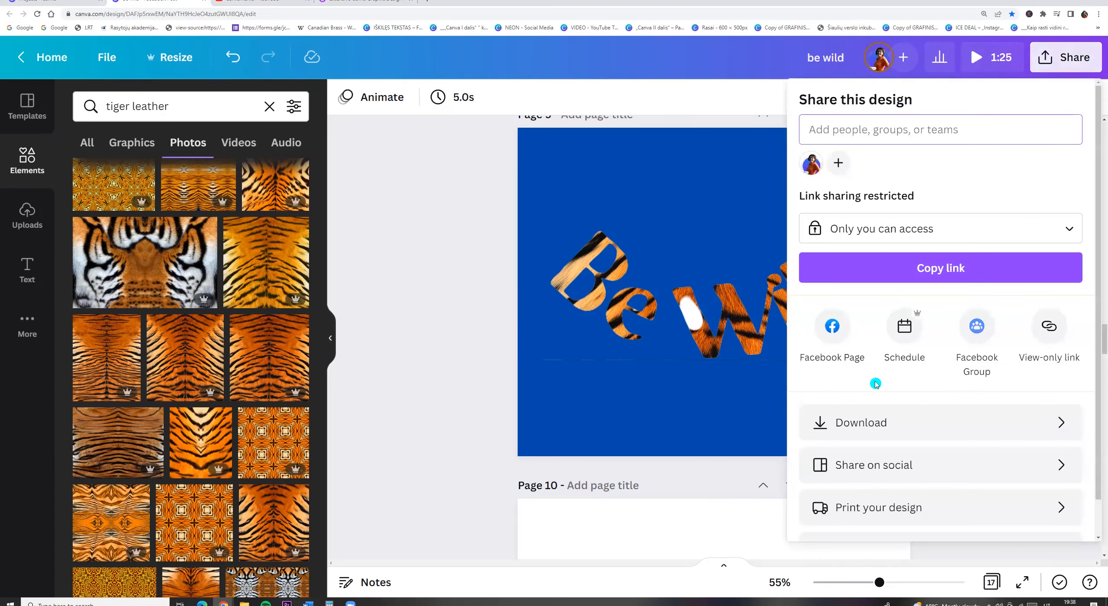
left_click(861, 422)
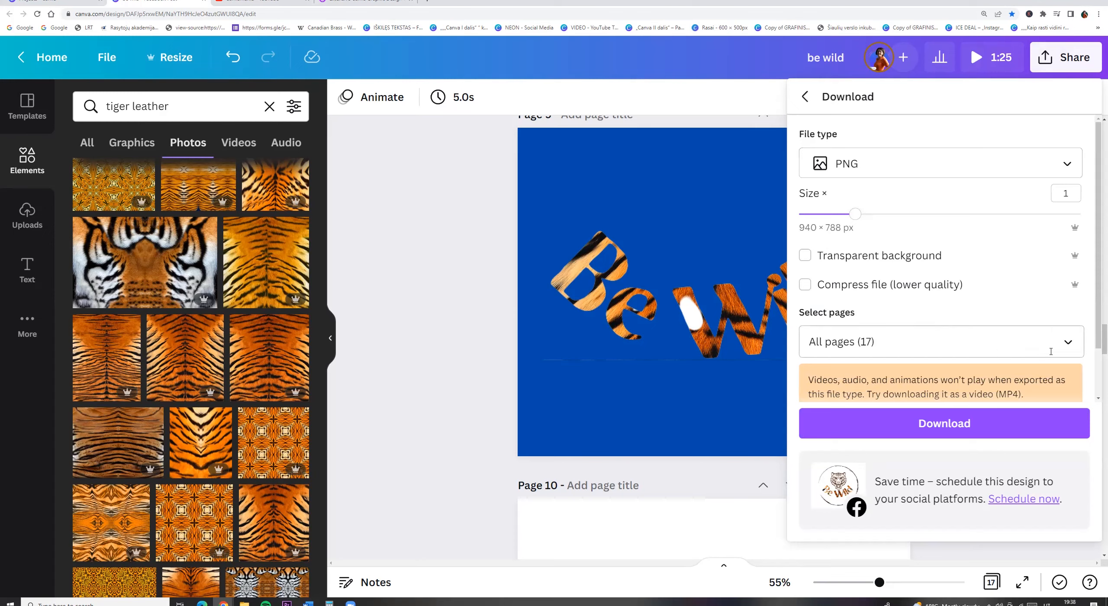
left_click(939, 341)
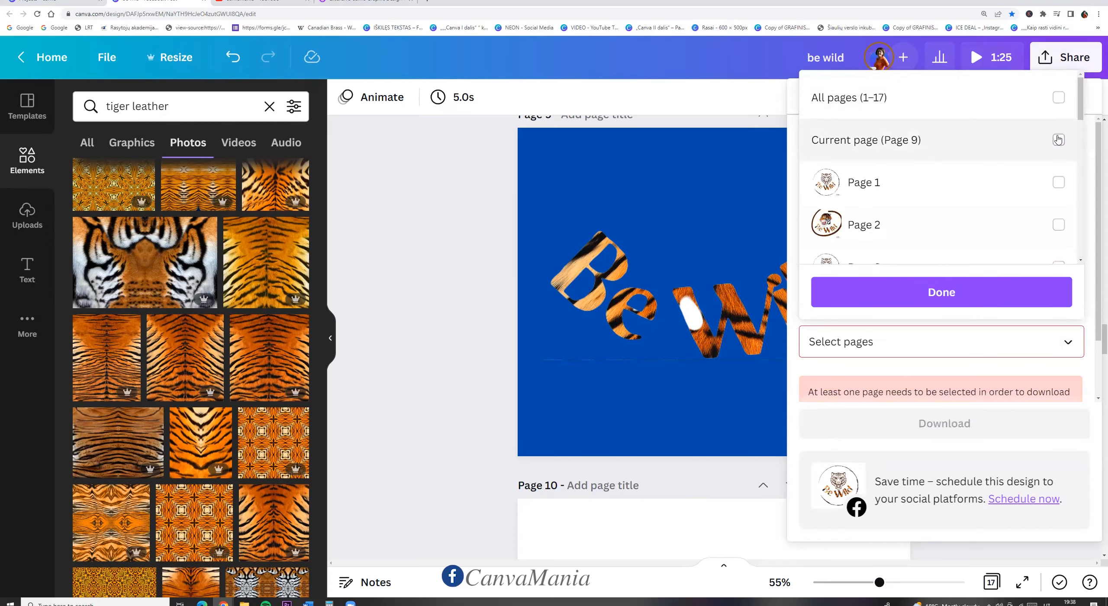
left_click(941, 292)
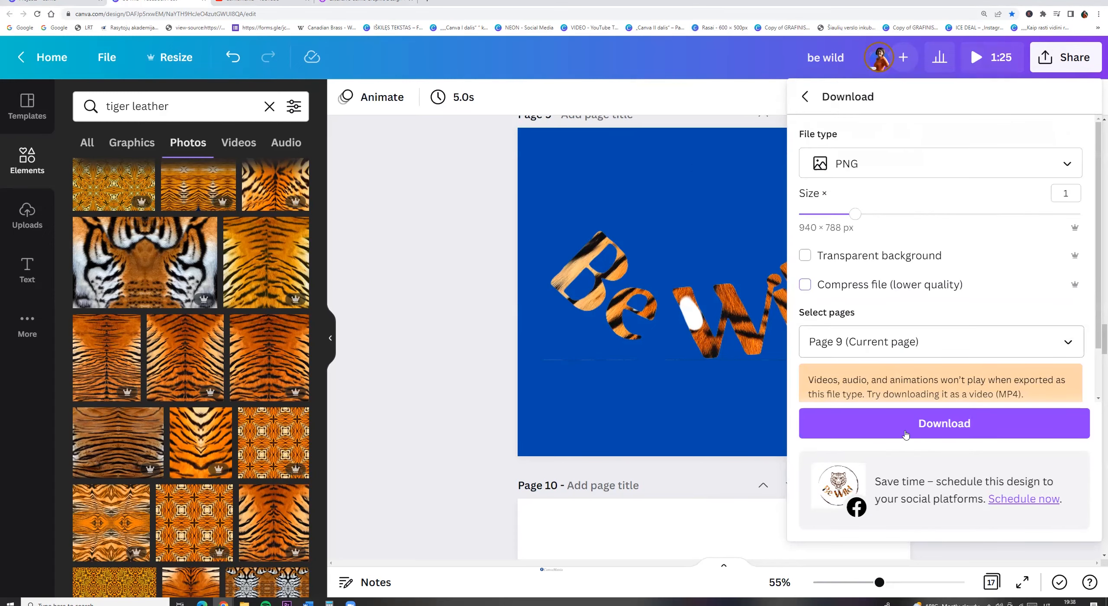
left_click(944, 423)
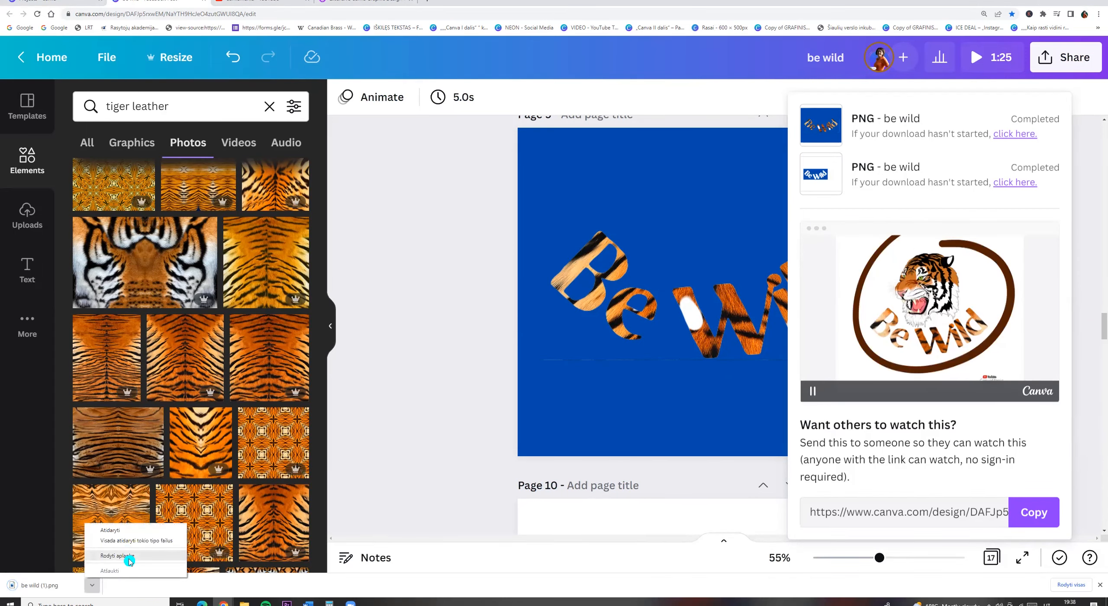
Step: Add the downloaded tiger-striped Be Wild PNG from Uploads to page 10
left_click(116, 555)
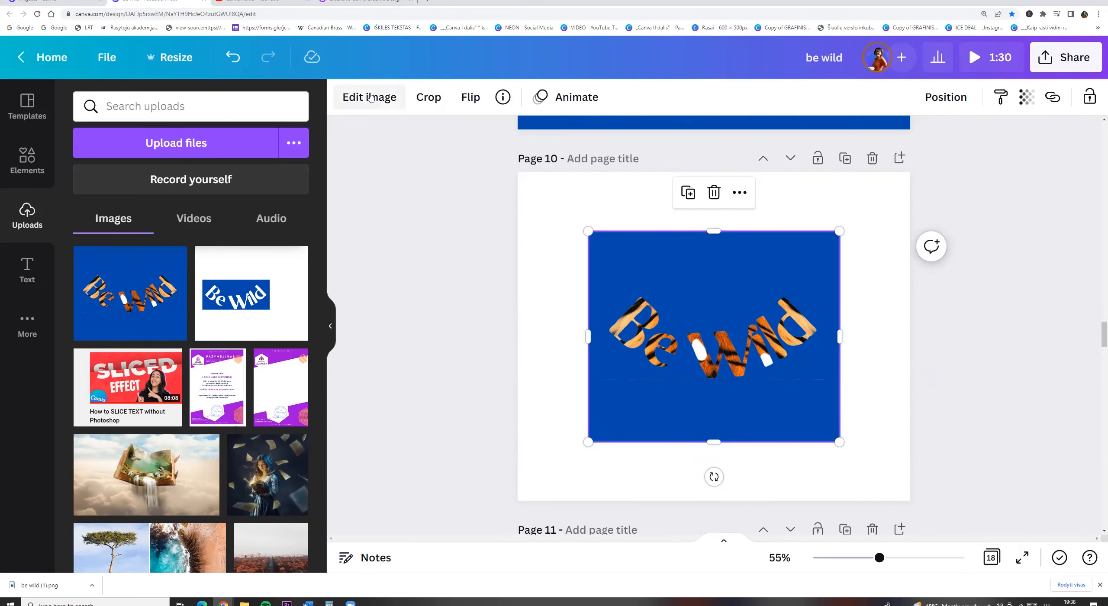
Step: Strip the Be Wild PNG's blue background, erase the thin line under the text, and enlarge it
left_click(369, 97)
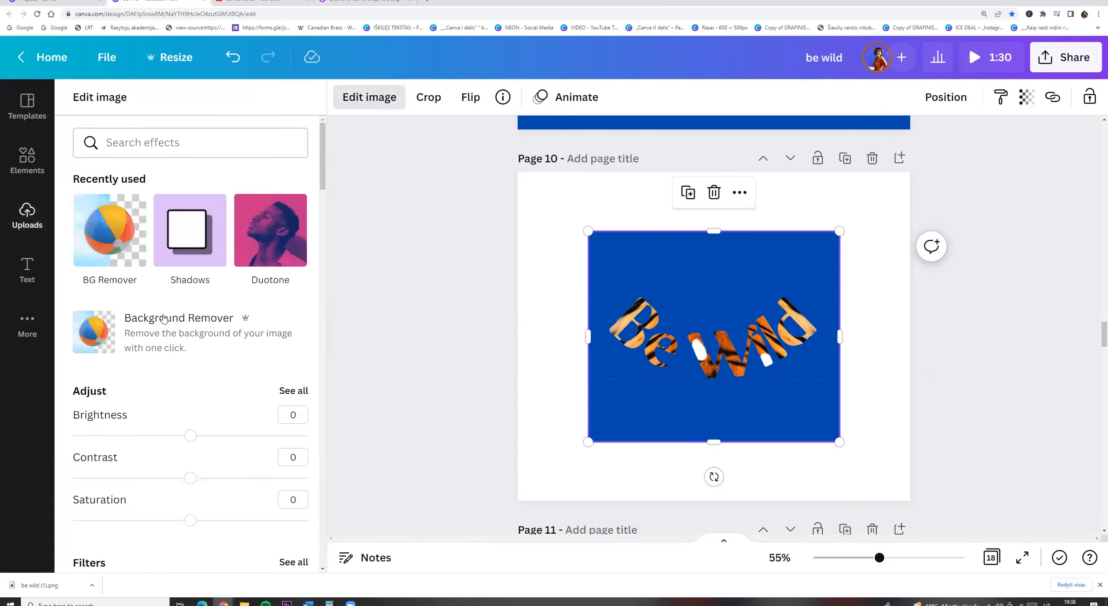
left_click(179, 332)
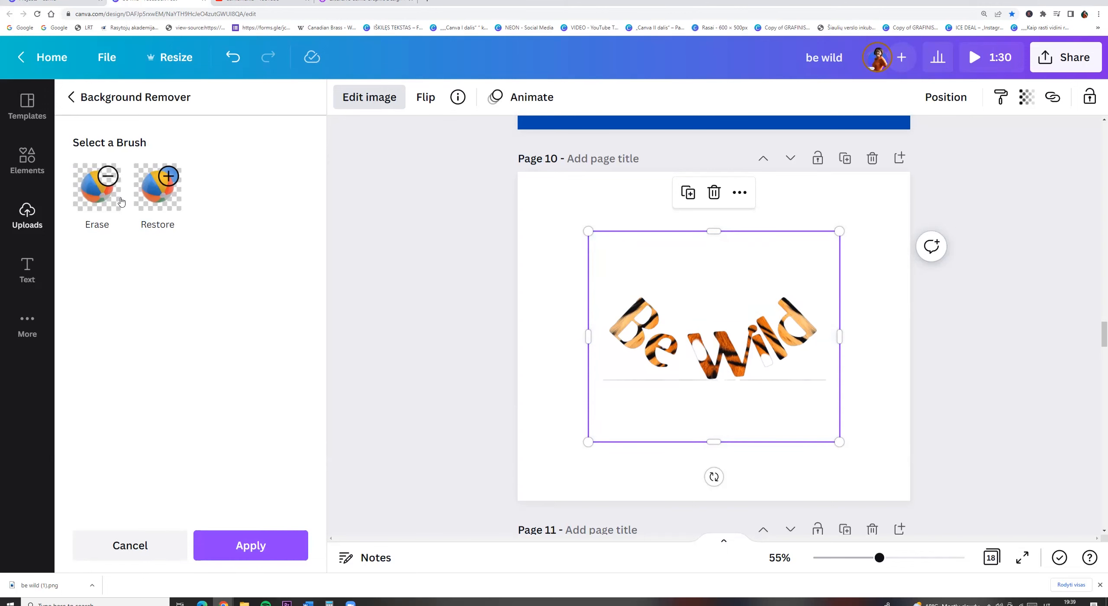
left_click(96, 185)
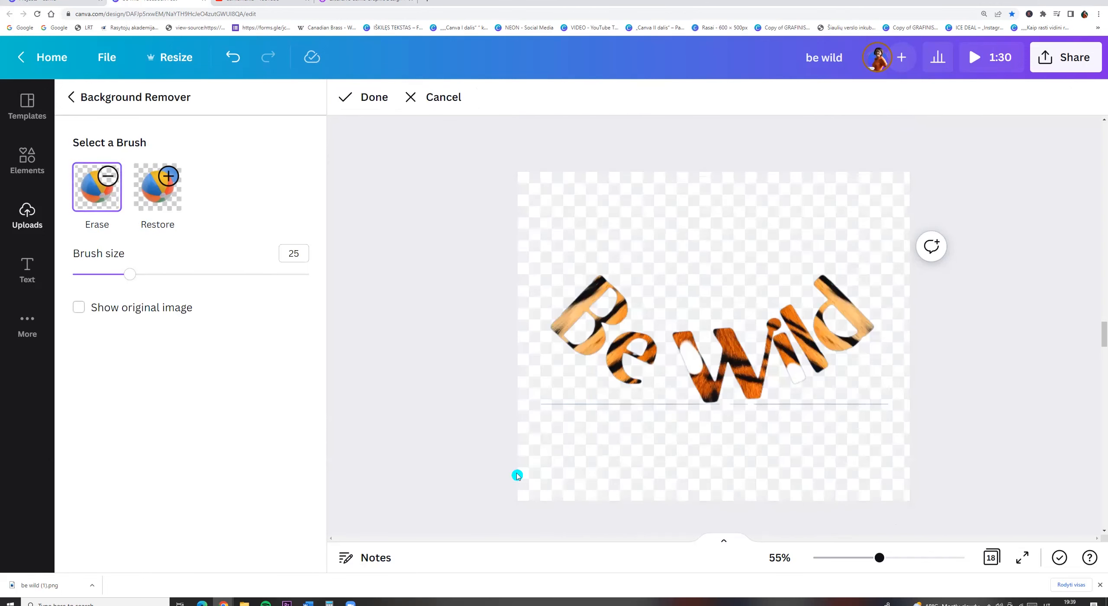
left_click_drag(879, 557, 882, 558)
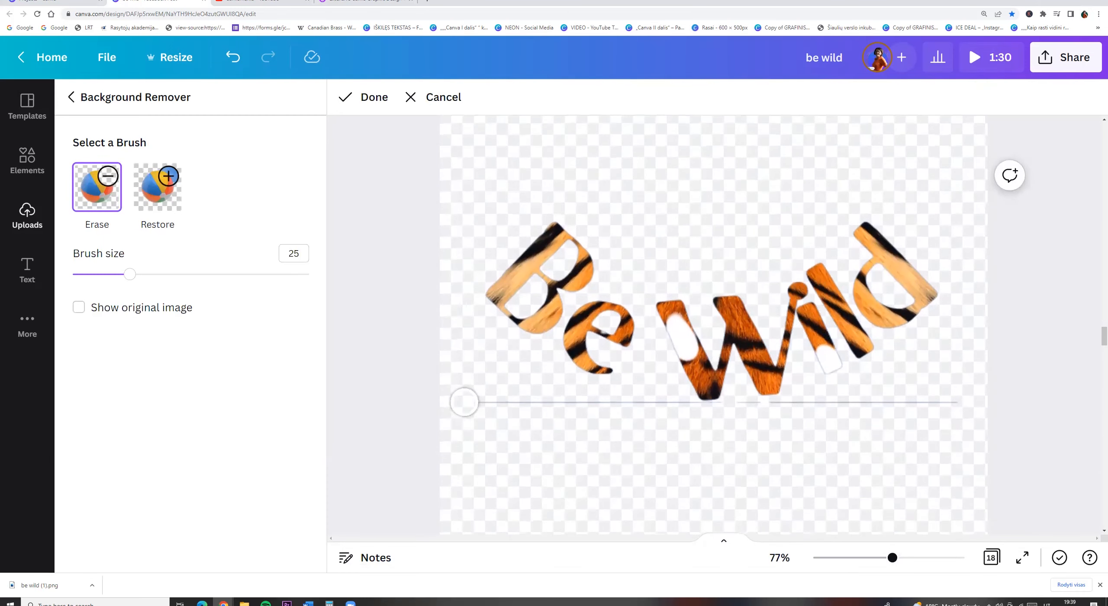
left_click_drag(464, 402, 693, 412)
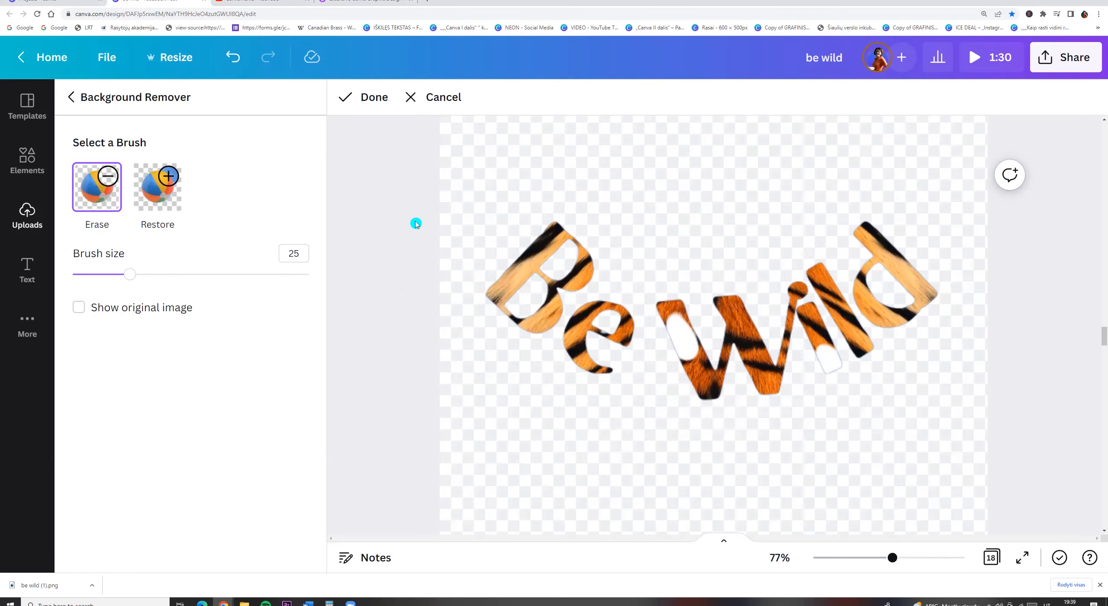
left_click(363, 97)
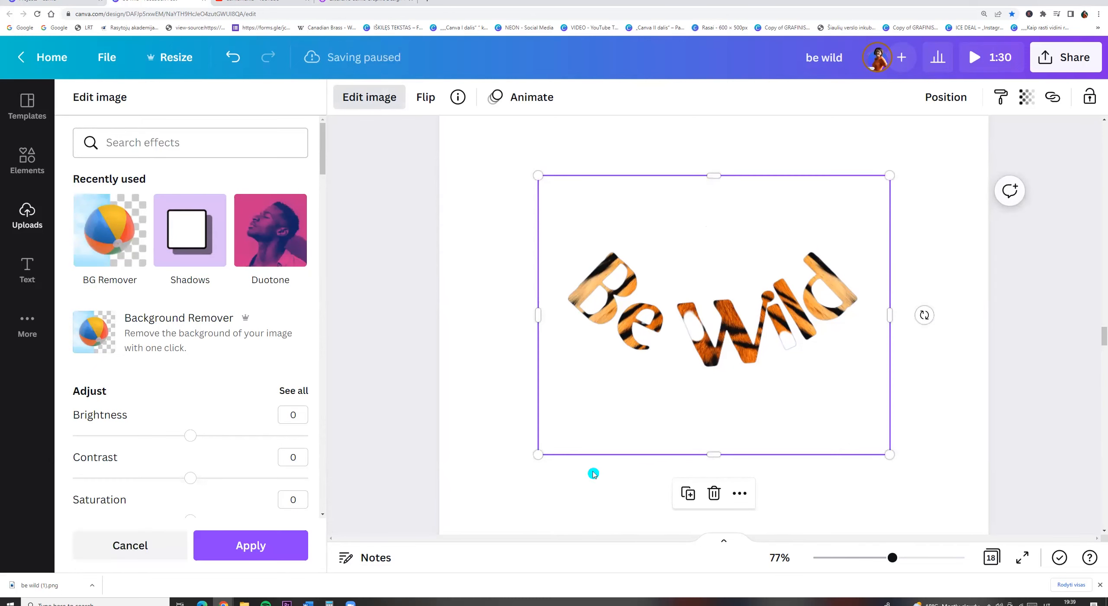
left_click_drag(889, 455, 912, 410)
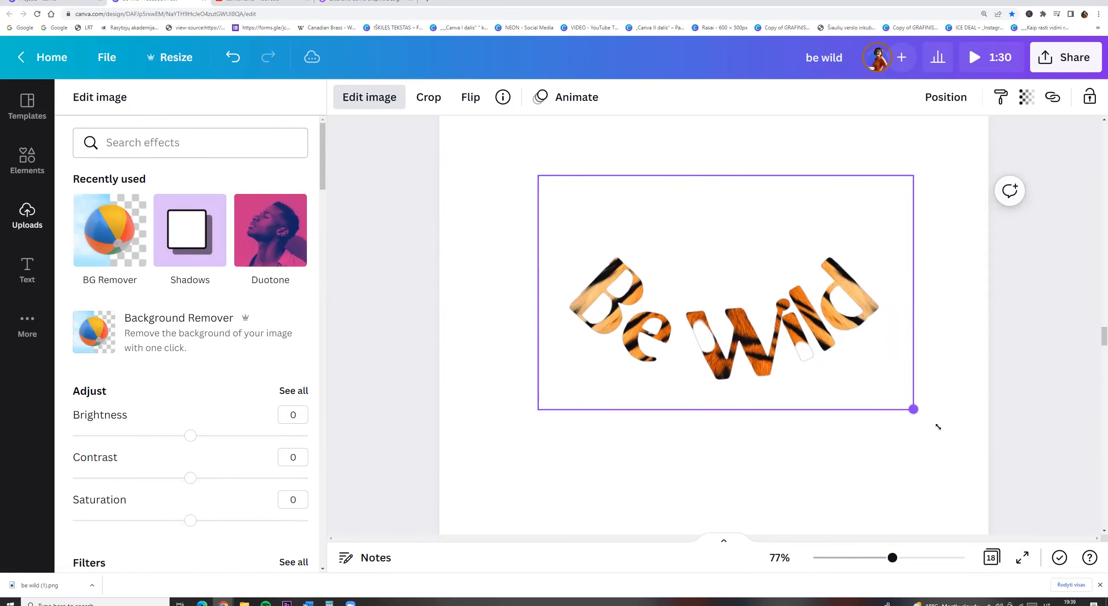
left_click_drag(913, 408, 956, 434)
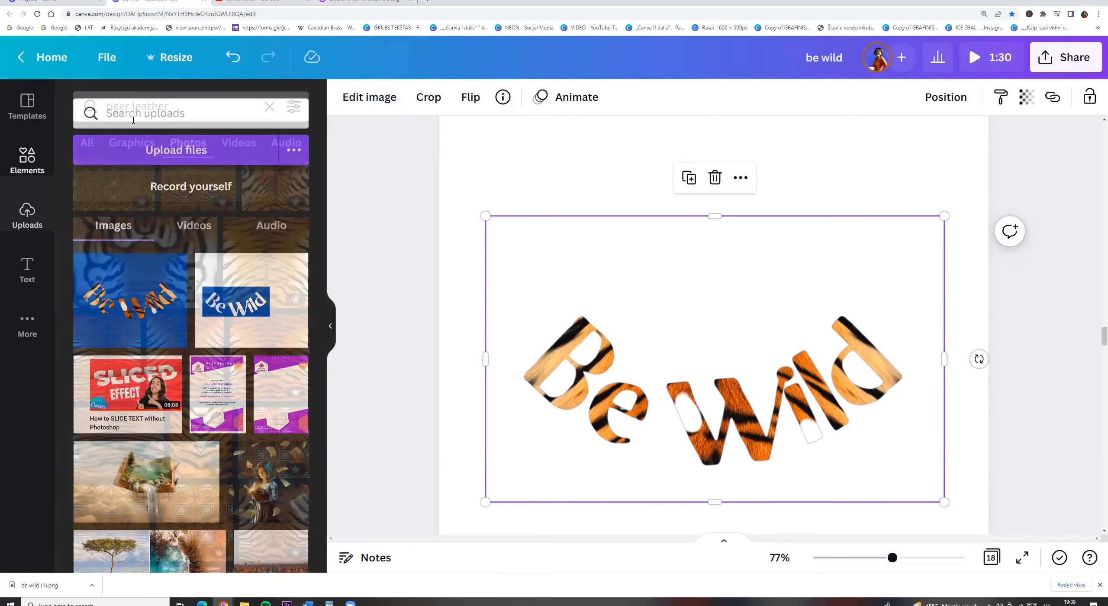
Step: Place a roaring tiger graphic from a 'tiger face' search above the Be Wild letters
type("tiger face")
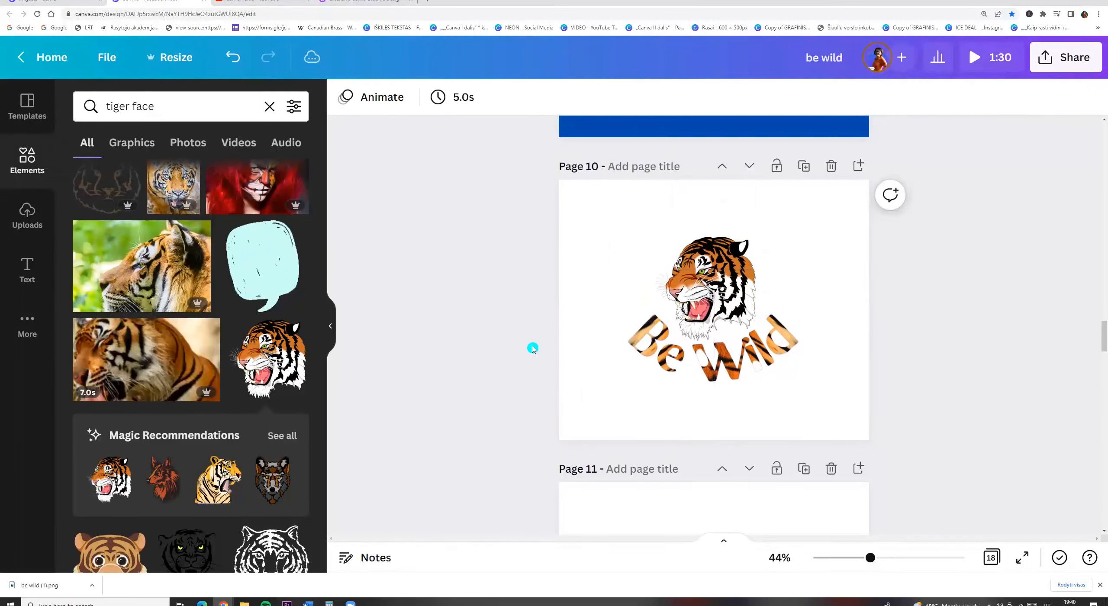
left_click(170, 106)
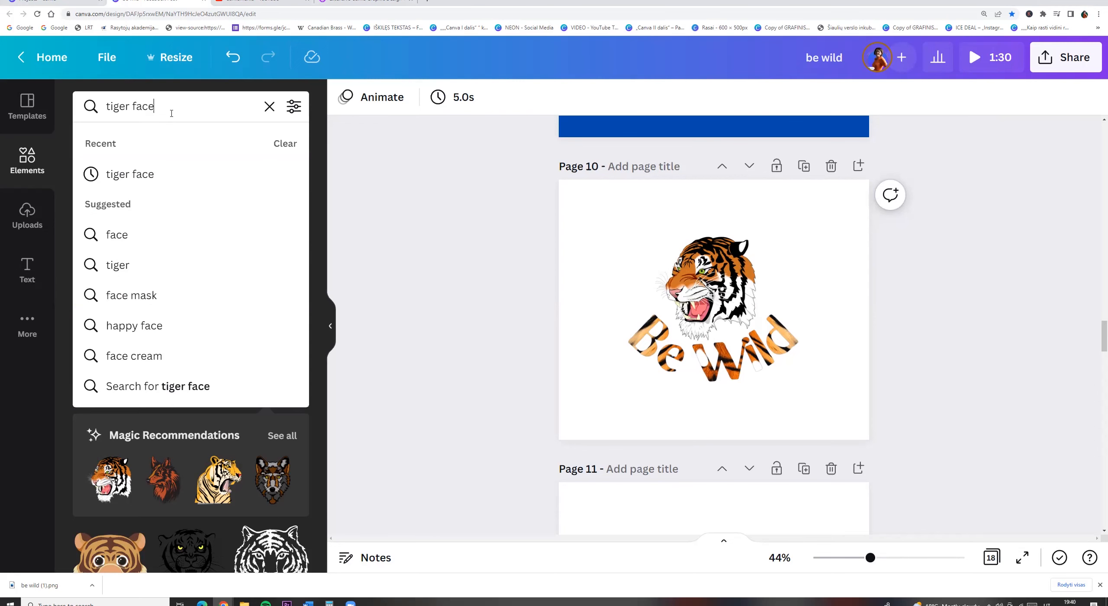
type("circle")
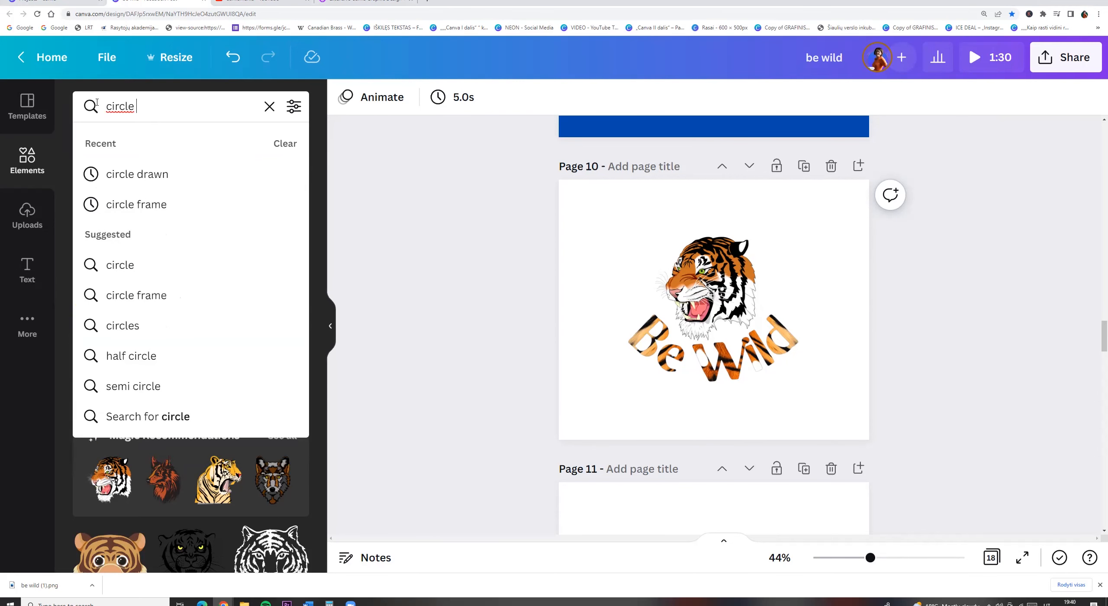
Step: Ring the tiger and text with a 'circle drawn' outline recoloured dark red
left_click(137, 173)
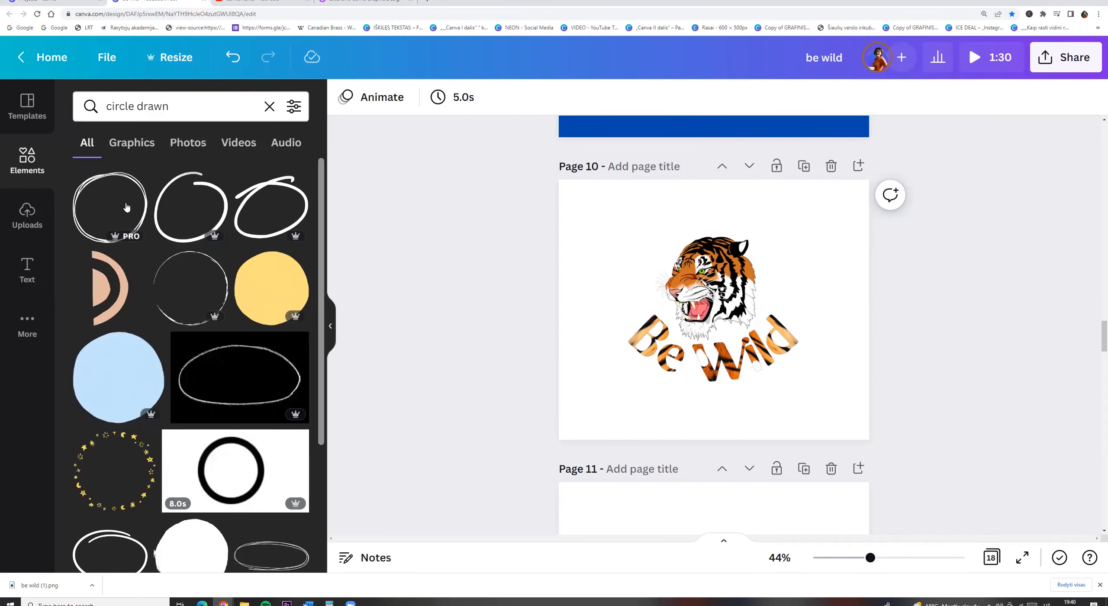
left_click(110, 205)
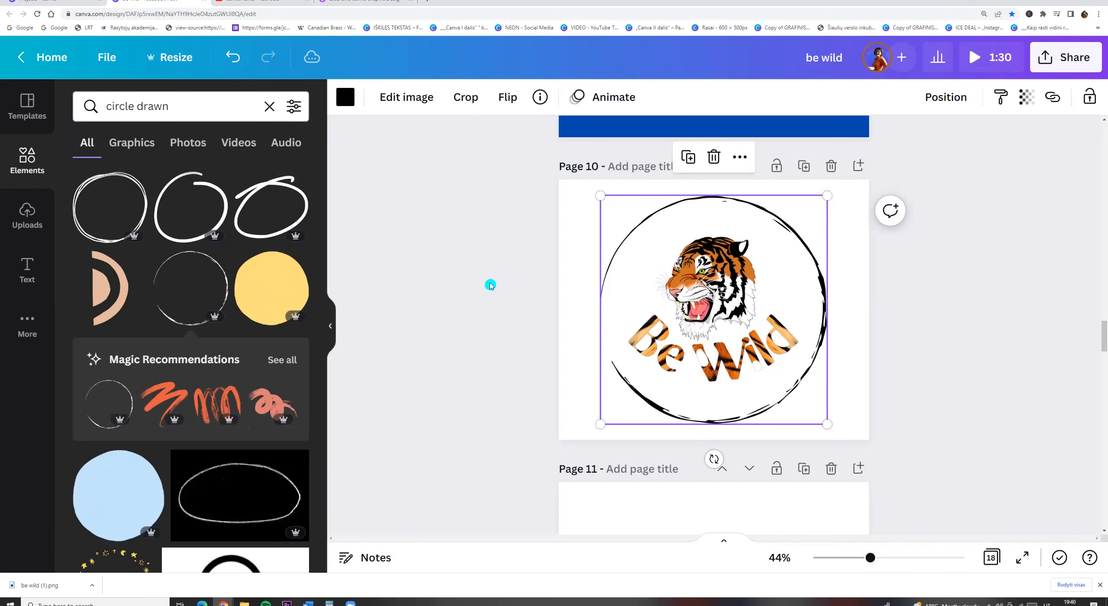
left_click(345, 97)
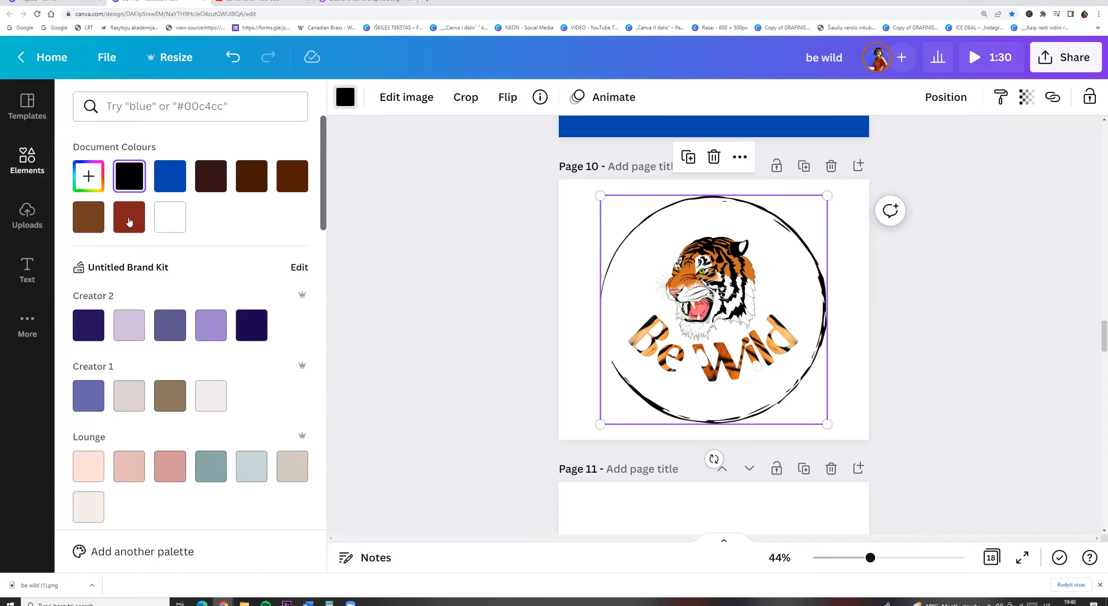
left_click(129, 216)
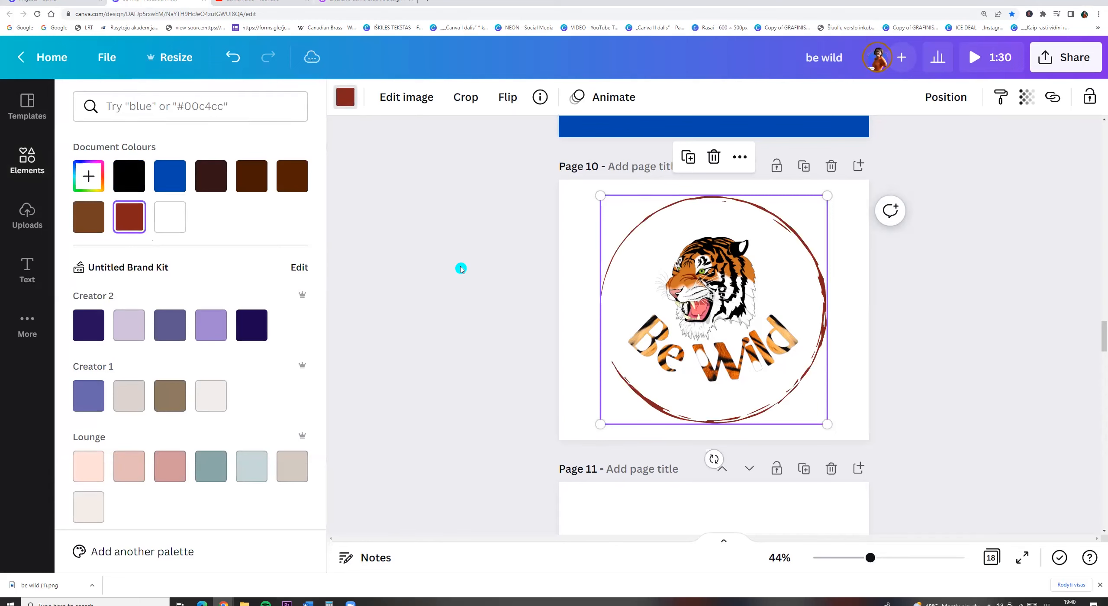
type("circle drawn")
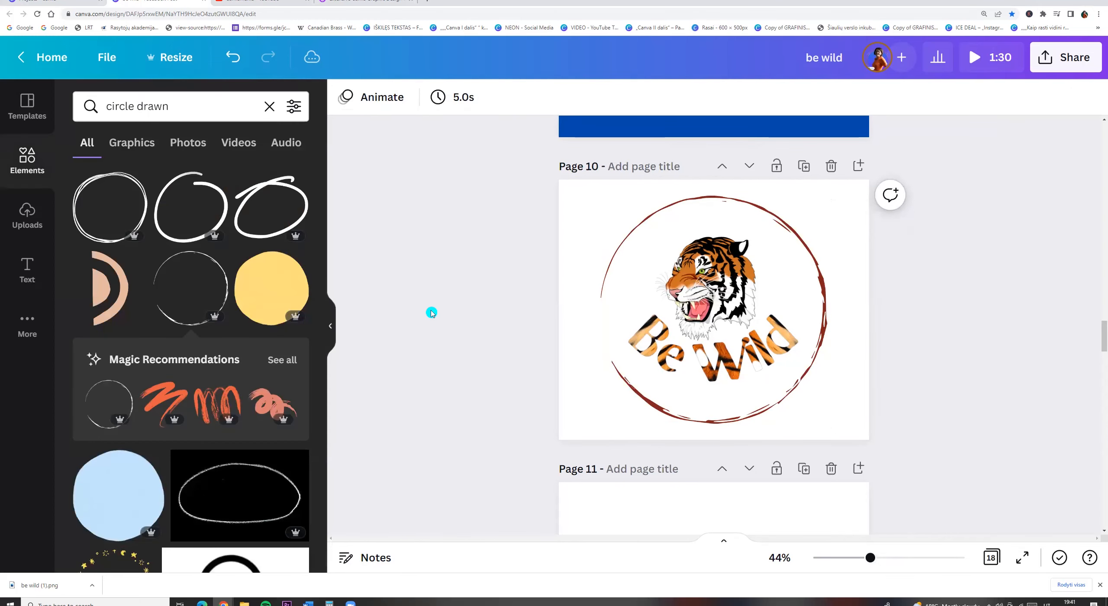
left_click_drag(870, 557, 889, 557)
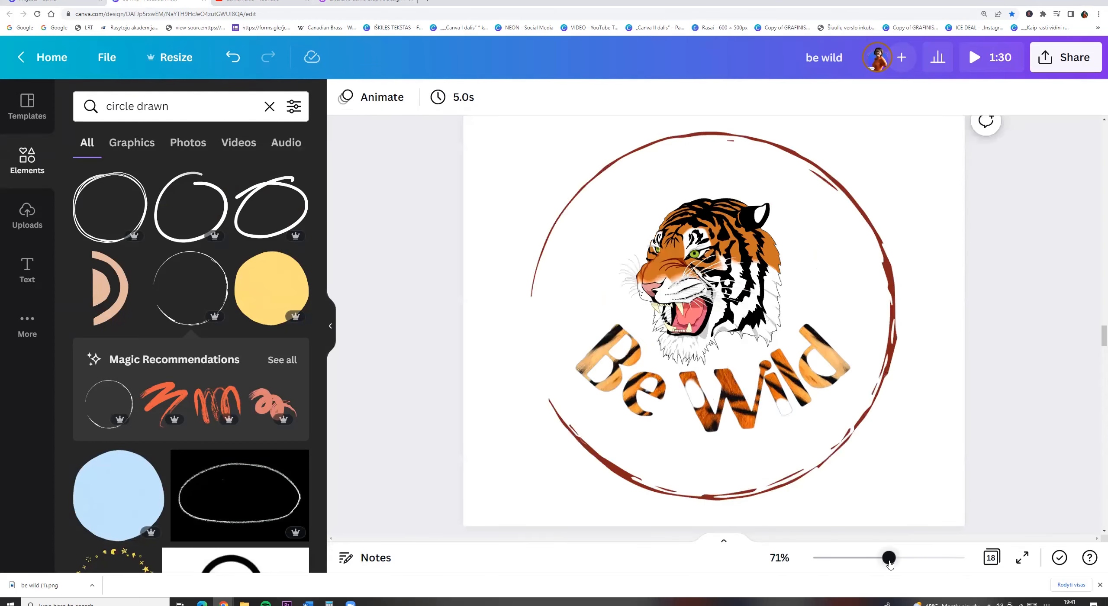